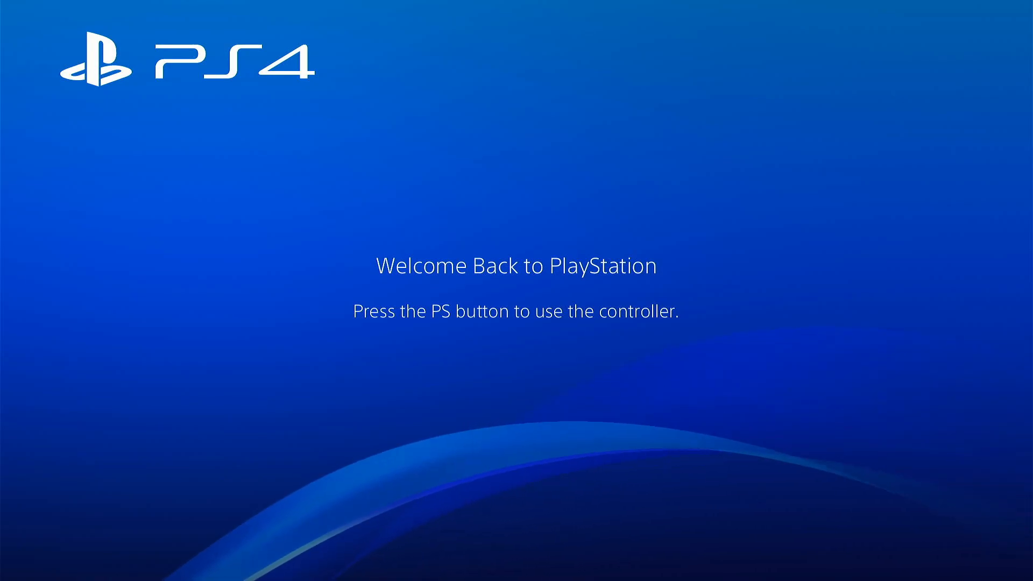
# Activate the controller with the PS button to leave the welcome screen
pyautogui.press('PS')
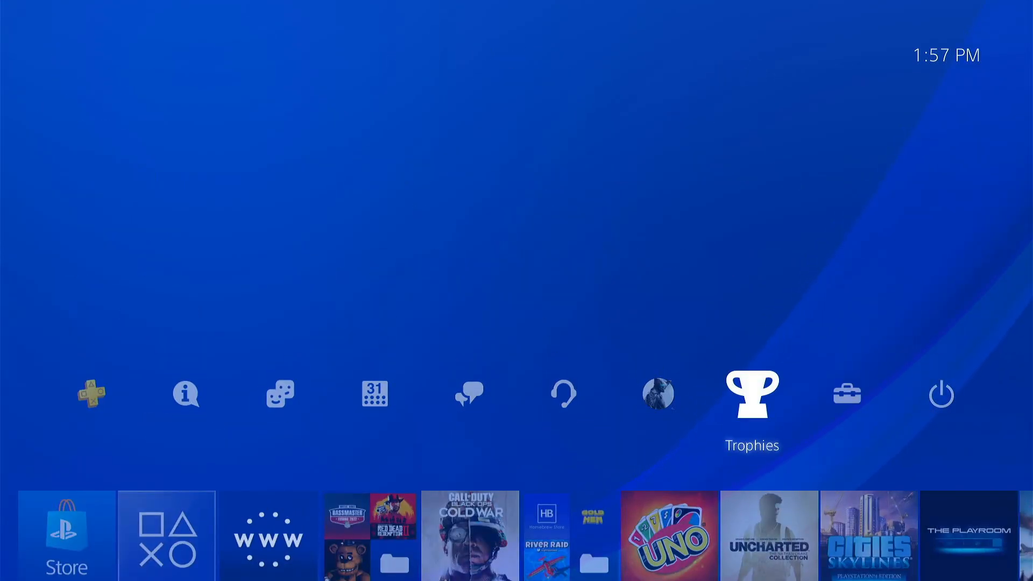
# Reach Settings > Network and start setting up a new internet connection
pyautogui.click(847, 394)
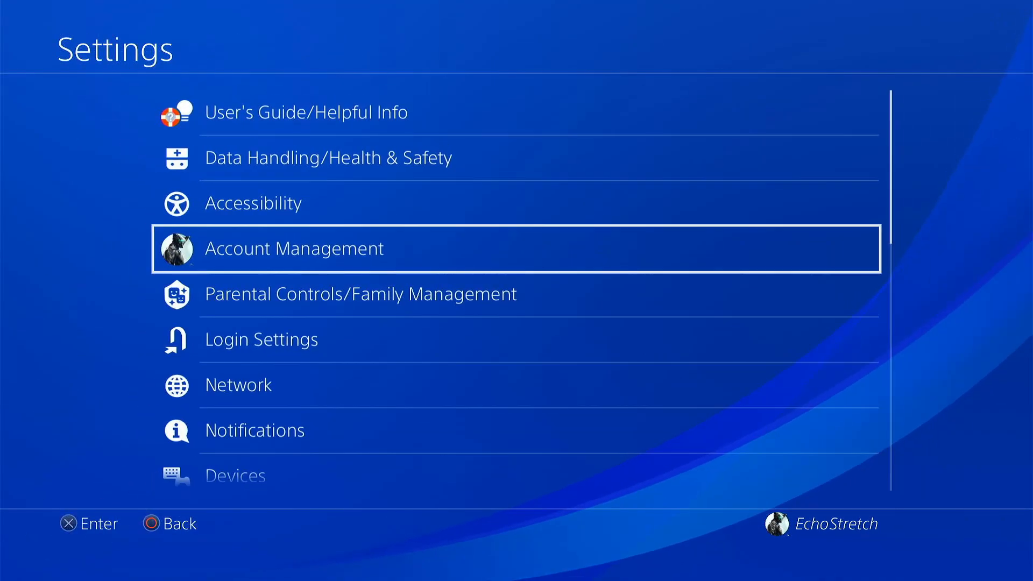
pyautogui.click(238, 385)
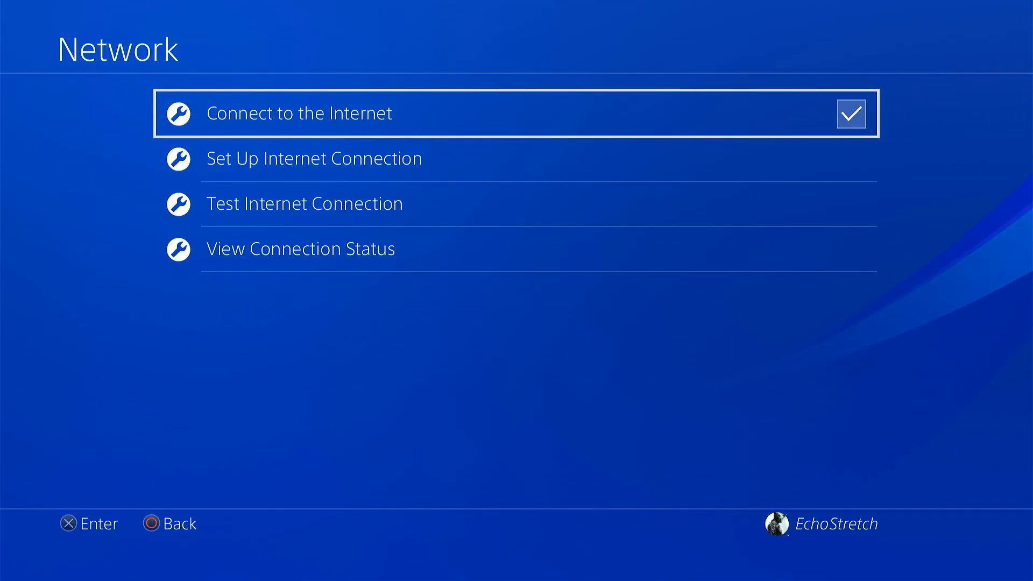
pyautogui.click(313, 158)
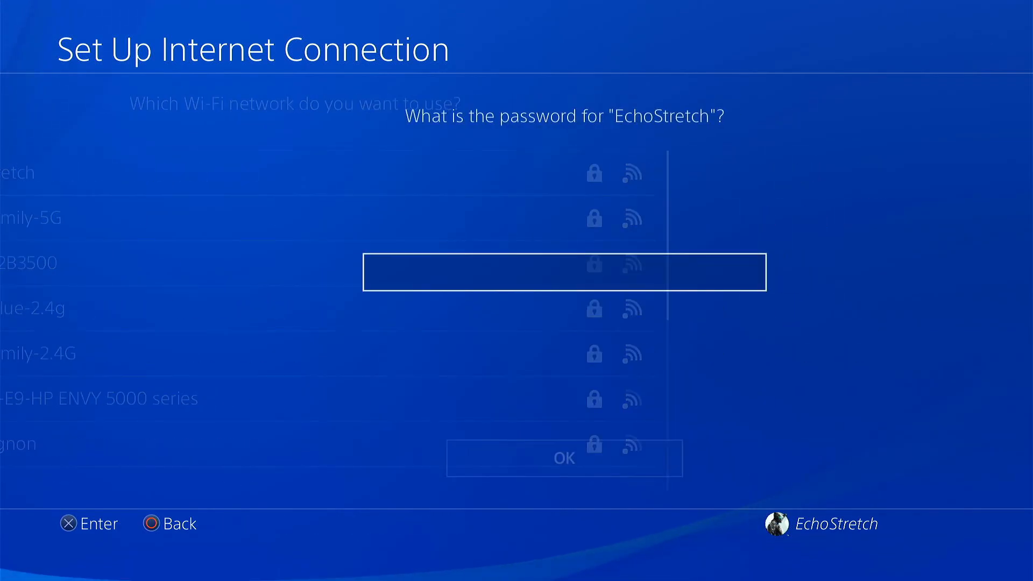
# Enter the Wi-Fi password, confirm it so the connection saves, and leave the setup
pyautogui.click(563, 271)
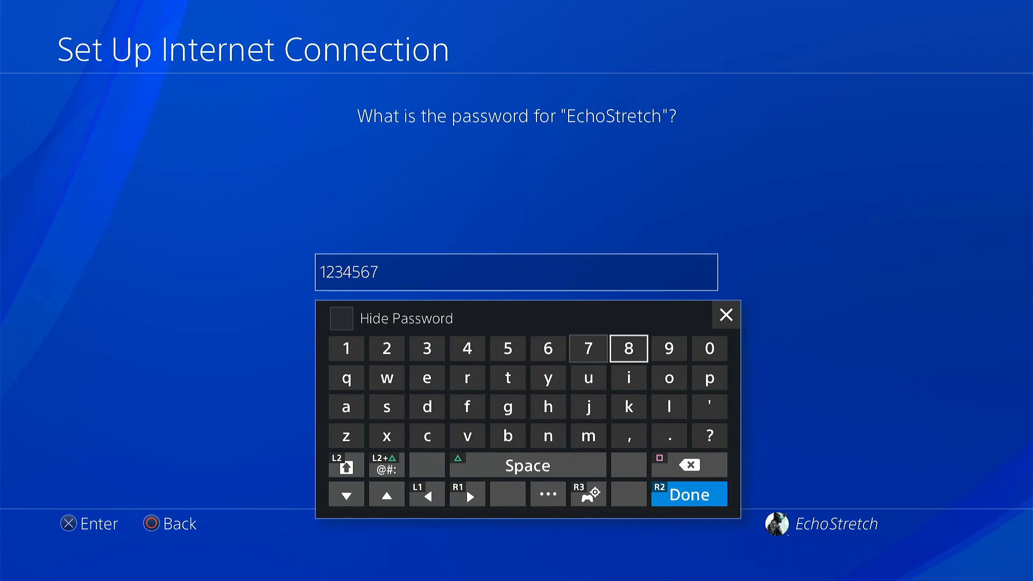
pyautogui.click(687, 494)
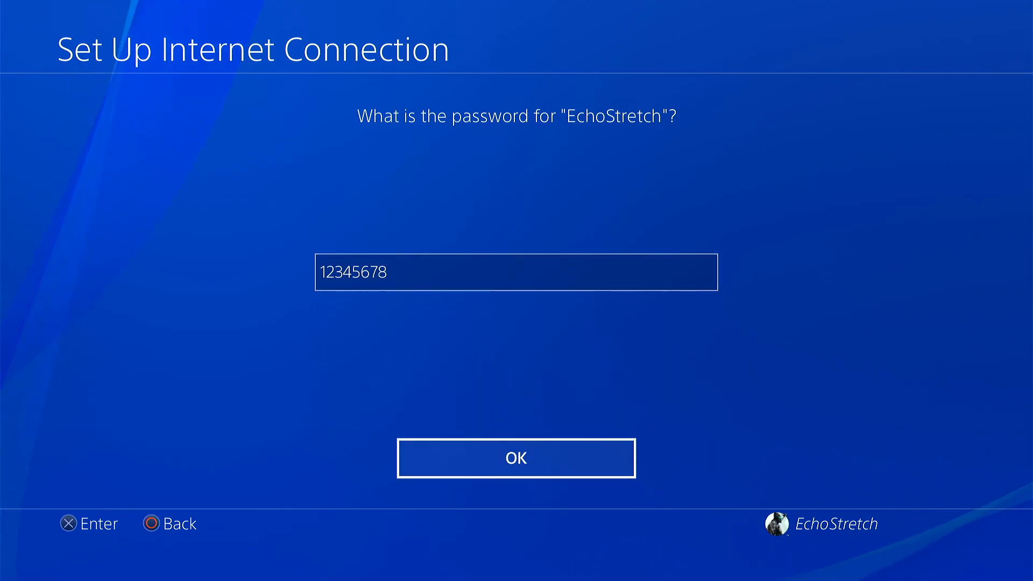
pyautogui.click(515, 457)
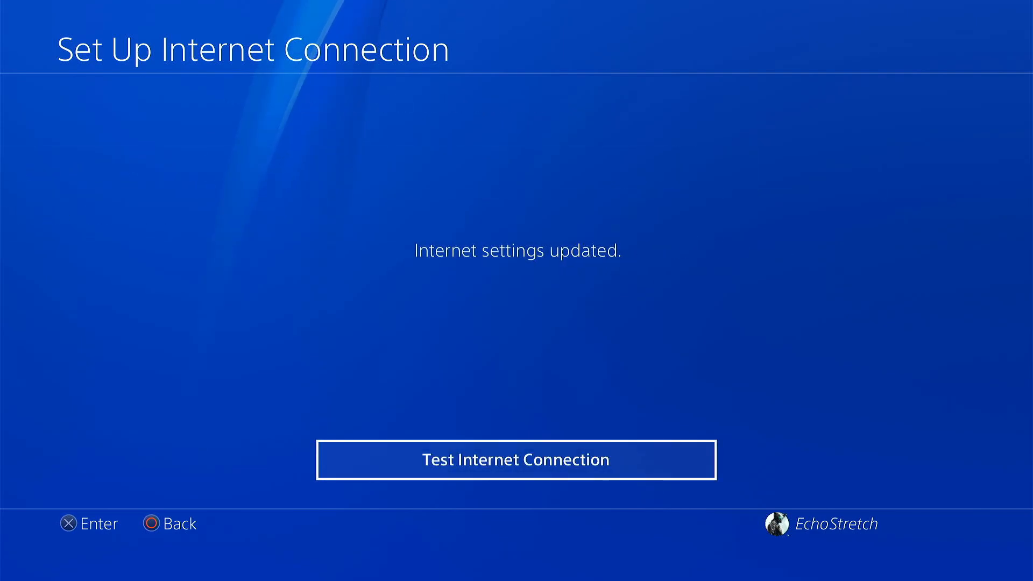
pyautogui.press('Back')
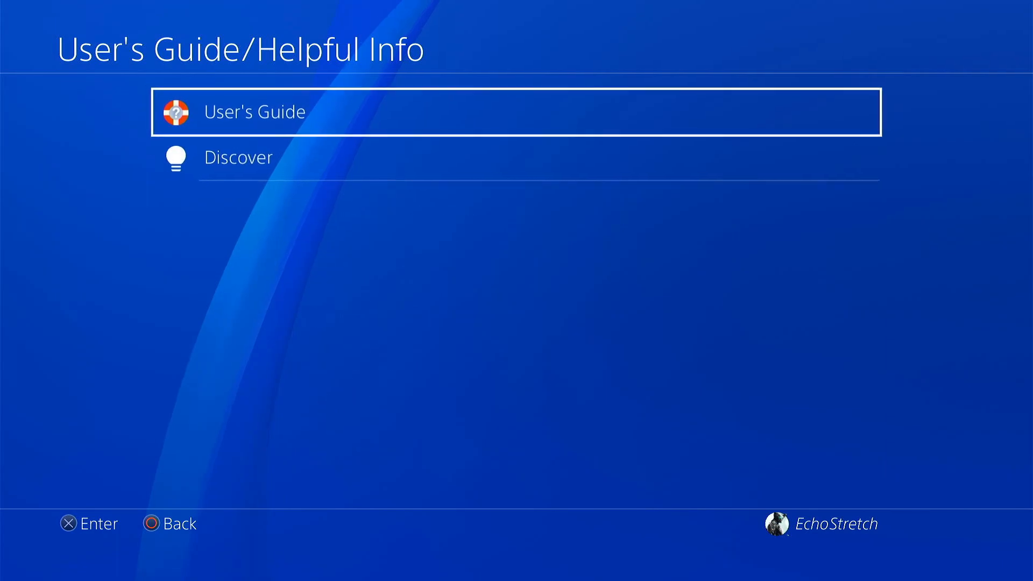
# Return to the home screen and launch the Internet Browser
pyautogui.press('Back')
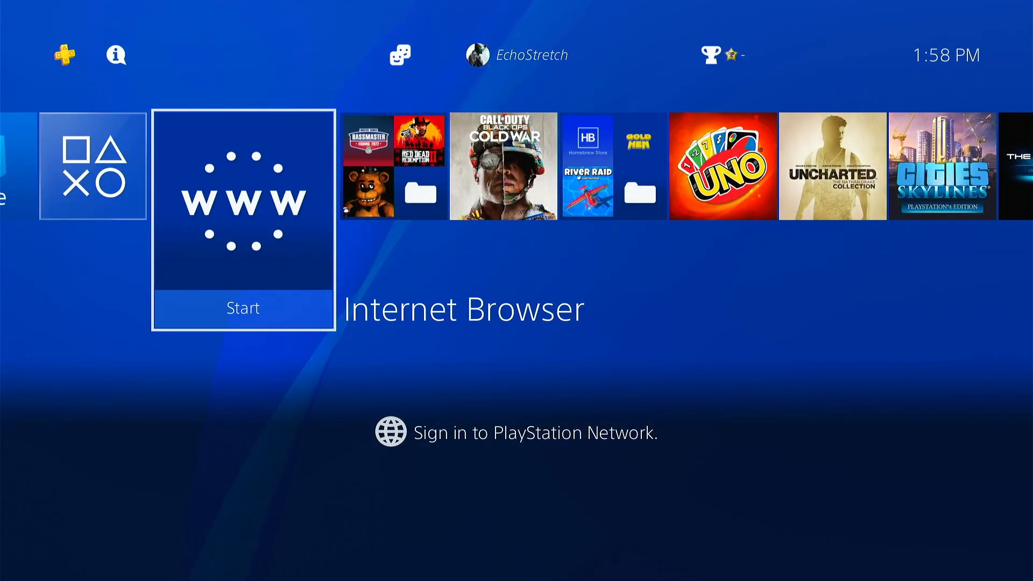
pyautogui.click(243, 217)
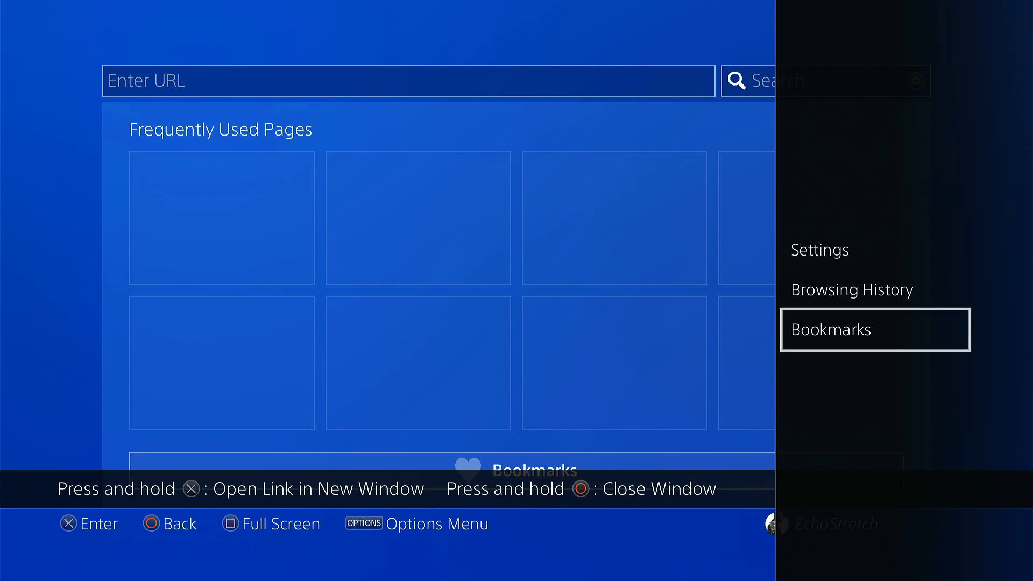
# Clear the browser's stored website data from its Settings and confirm
pyautogui.click(851, 289)
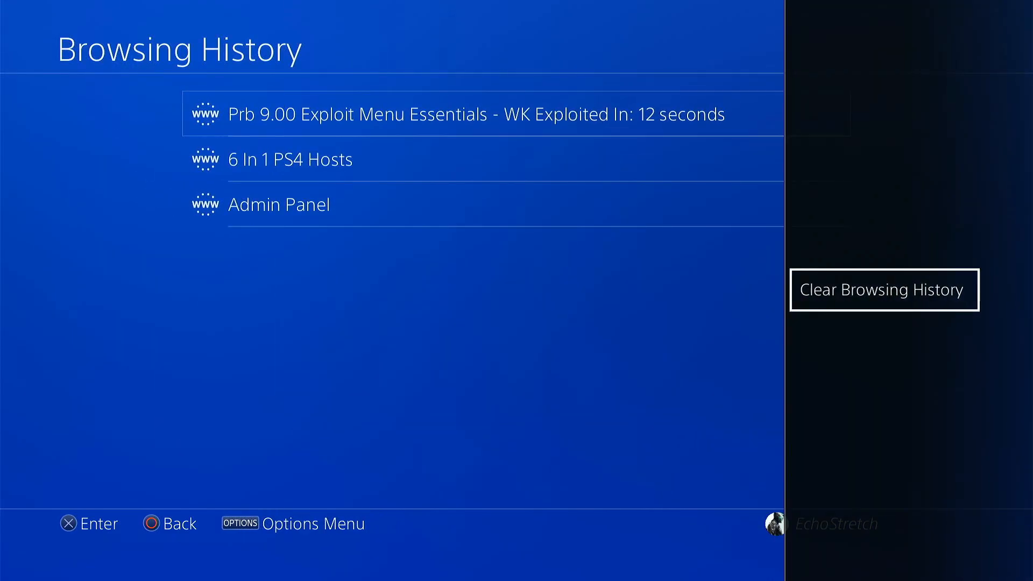
pyautogui.click(883, 290)
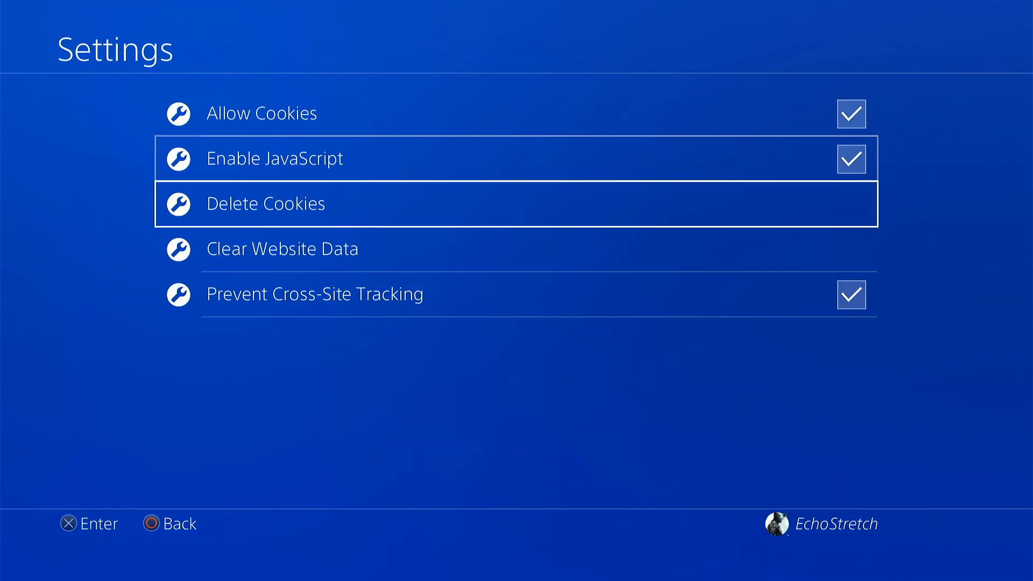
pyautogui.click(281, 248)
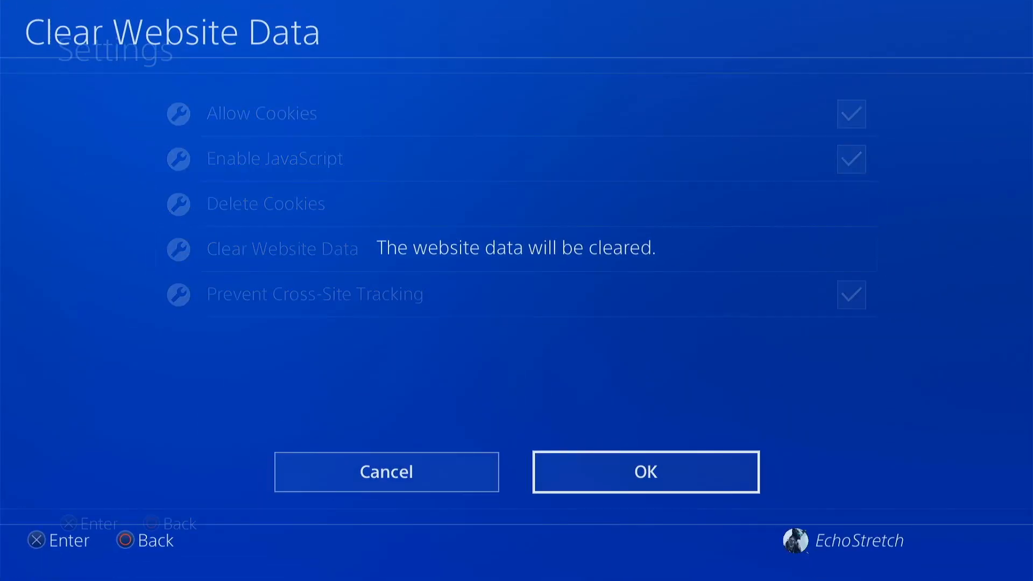
pyautogui.click(644, 471)
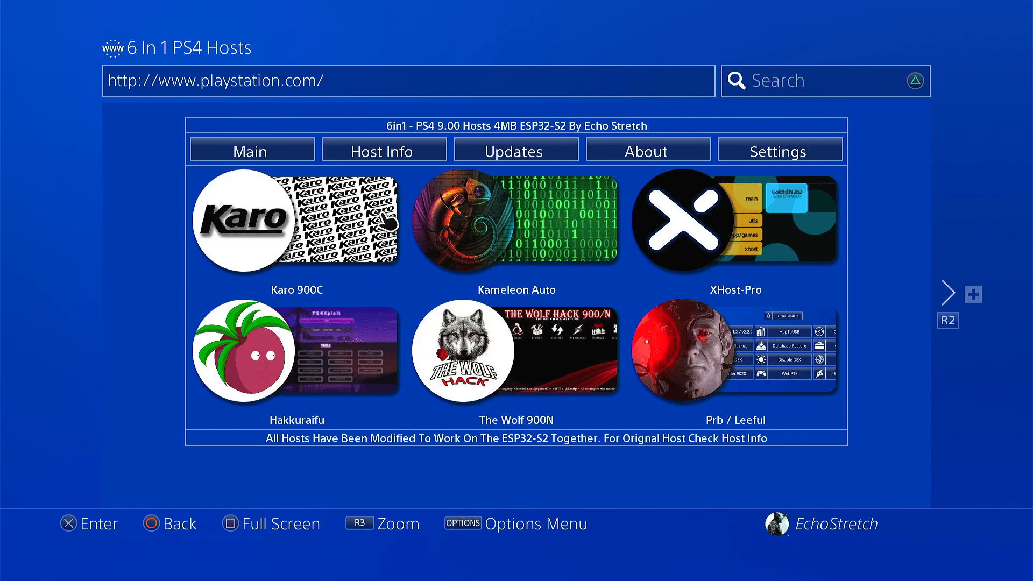
pyautogui.moveTo(665, 218)
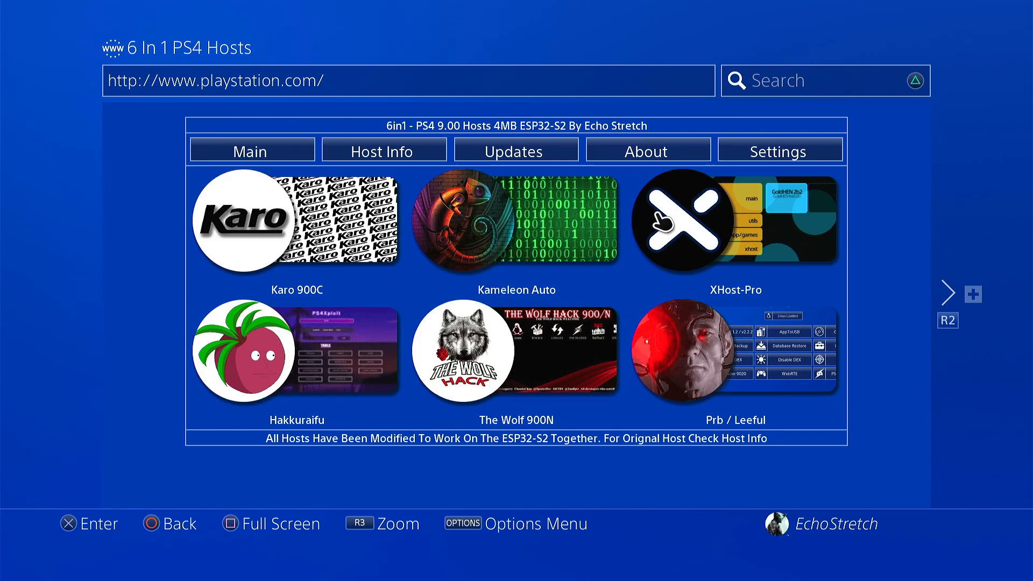
pyautogui.moveTo(682, 360)
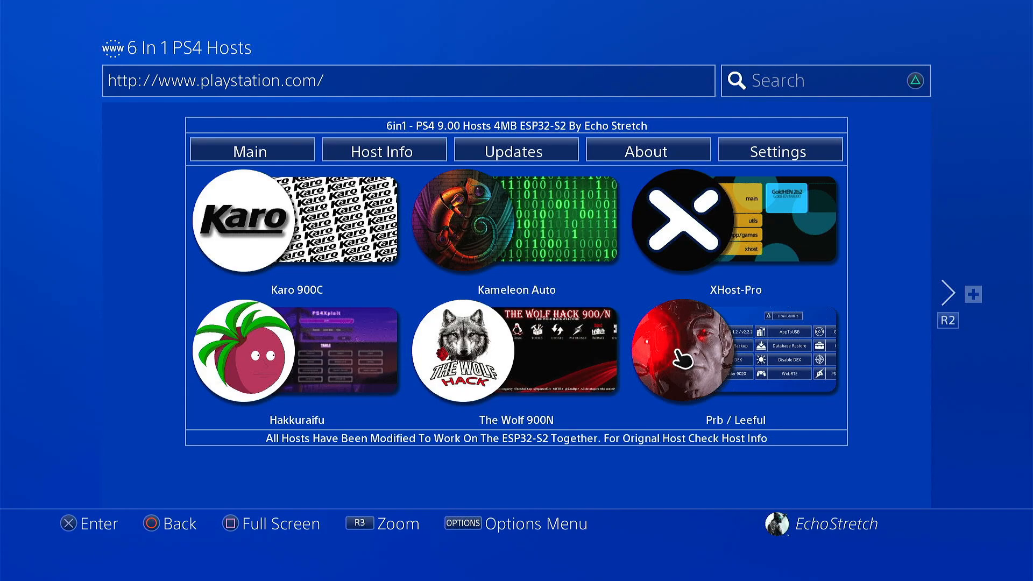
pyautogui.moveTo(497, 366)
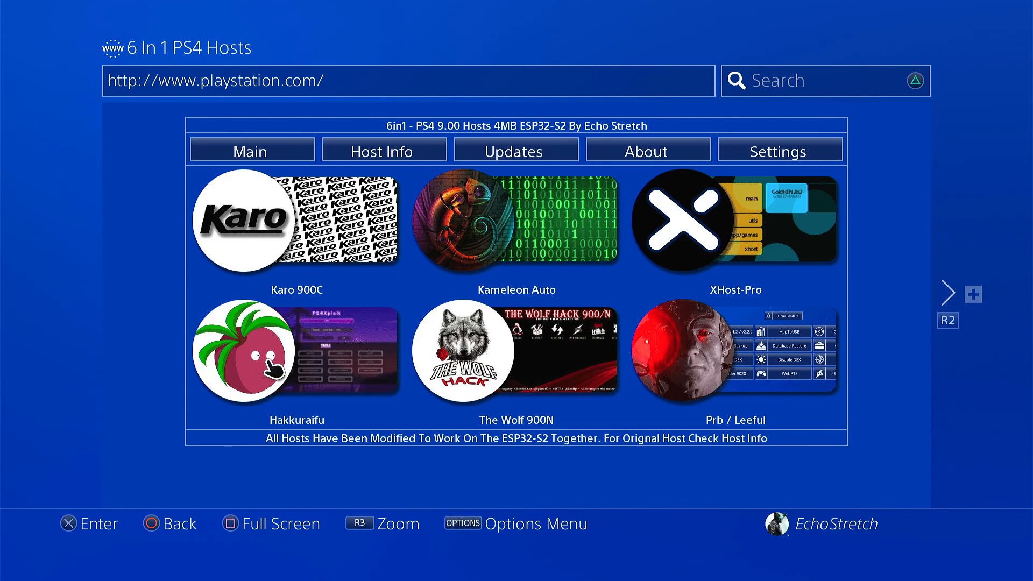
pyautogui.moveTo(718, 295)
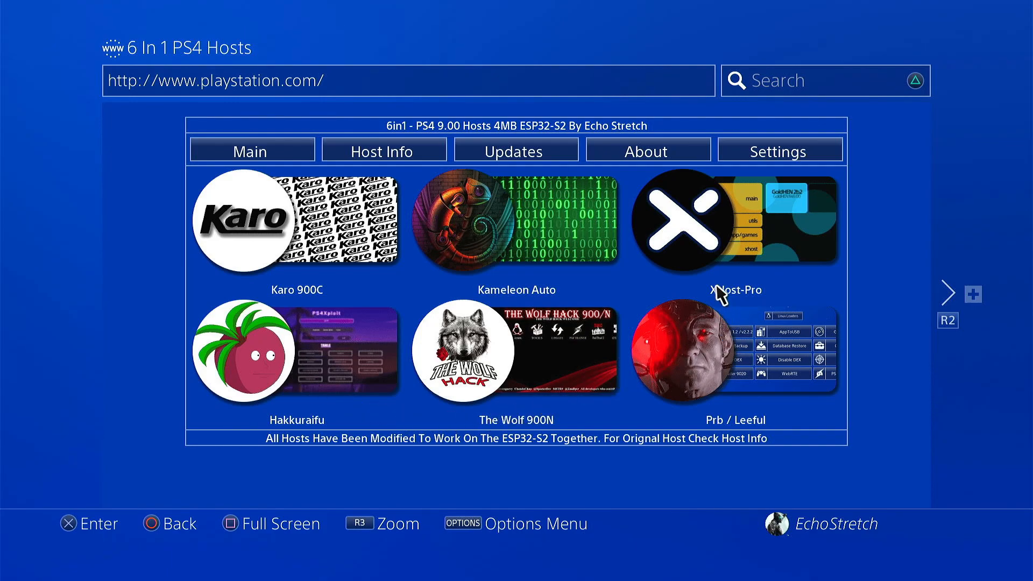
pyautogui.moveTo(537, 134)
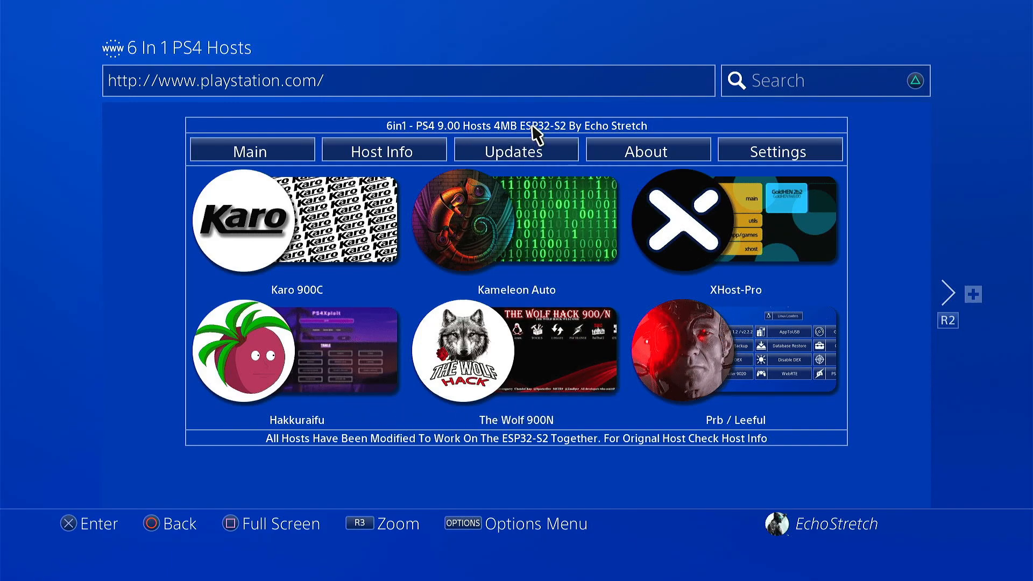
pyautogui.moveTo(568, 135)
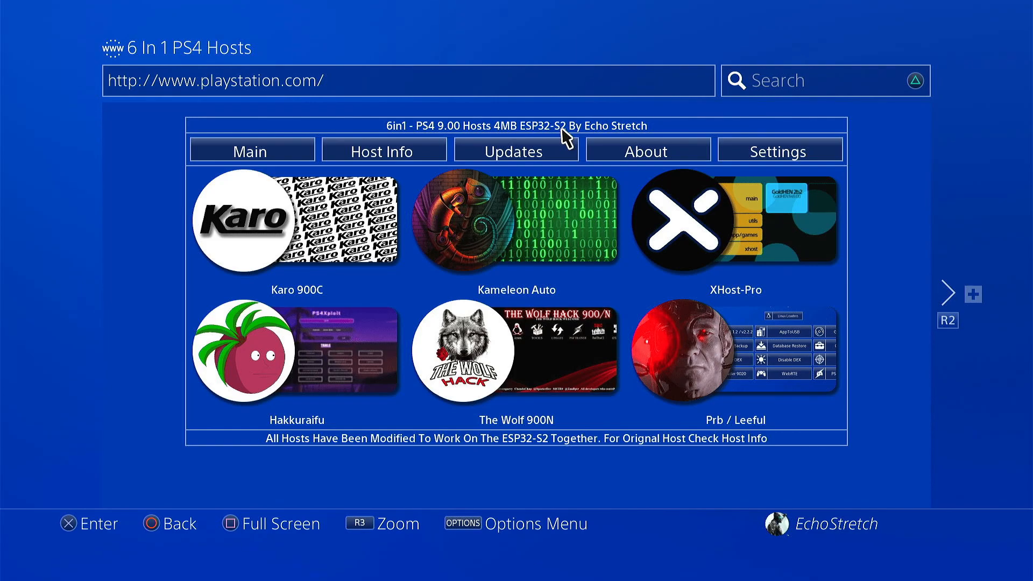
pyautogui.moveTo(506, 142)
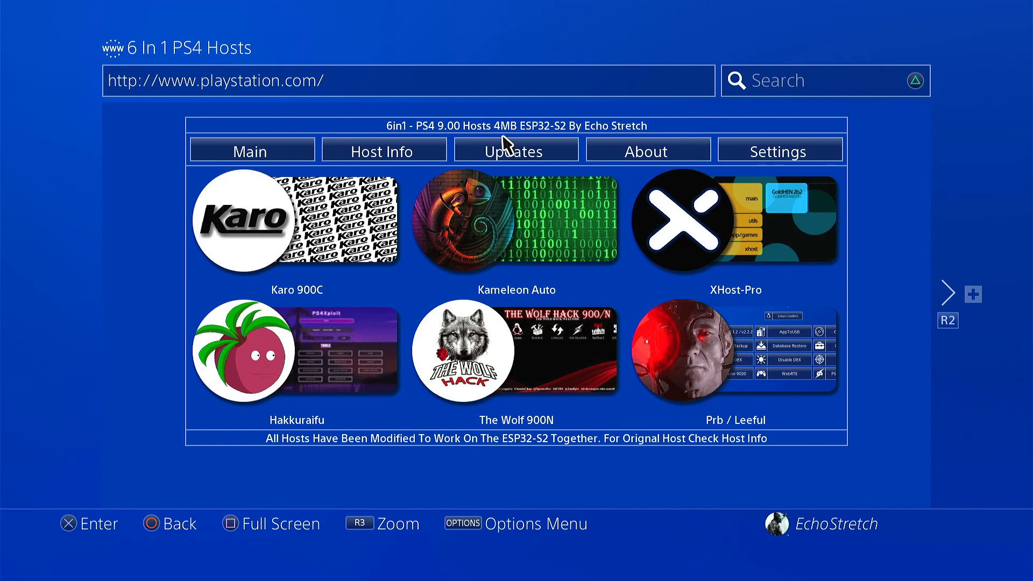
pyautogui.moveTo(507, 136)
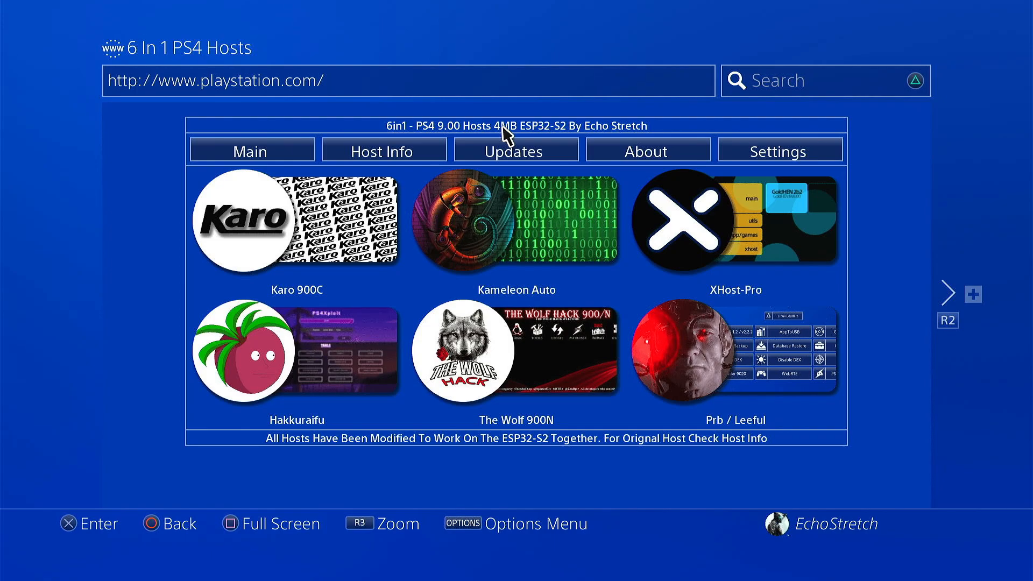
pyautogui.moveTo(400, 175)
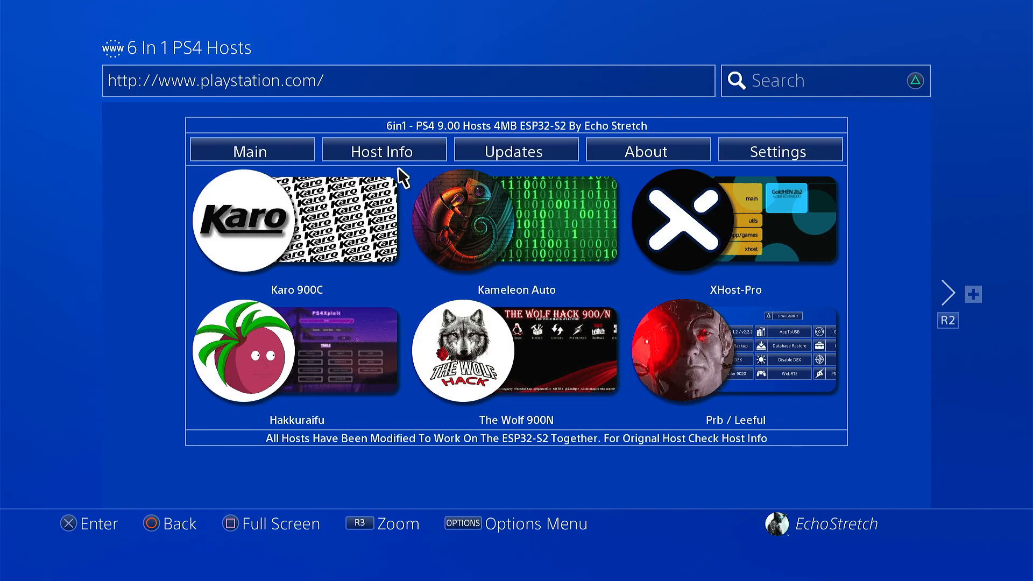
pyautogui.moveTo(550, 211)
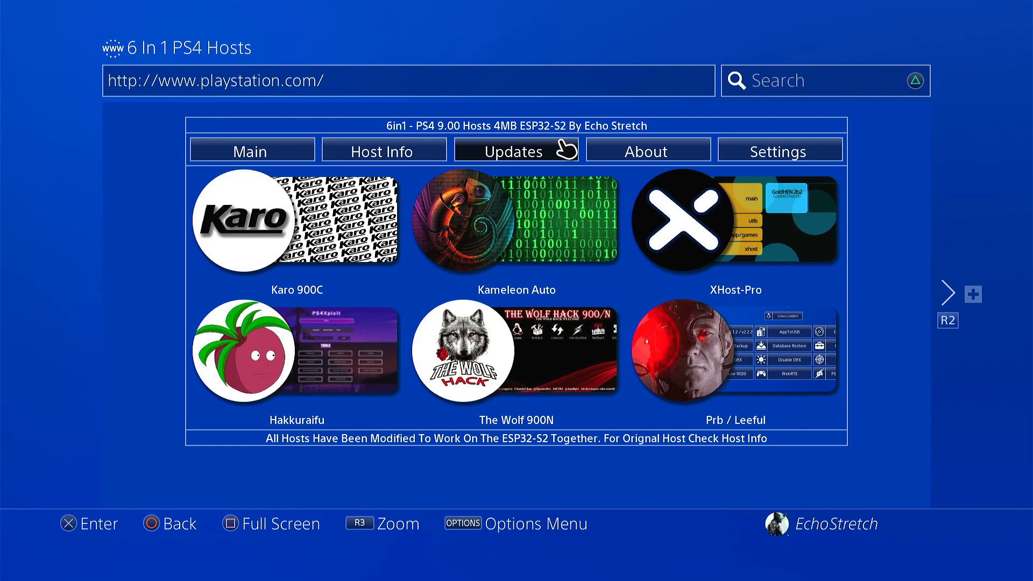
pyautogui.moveTo(398, 175)
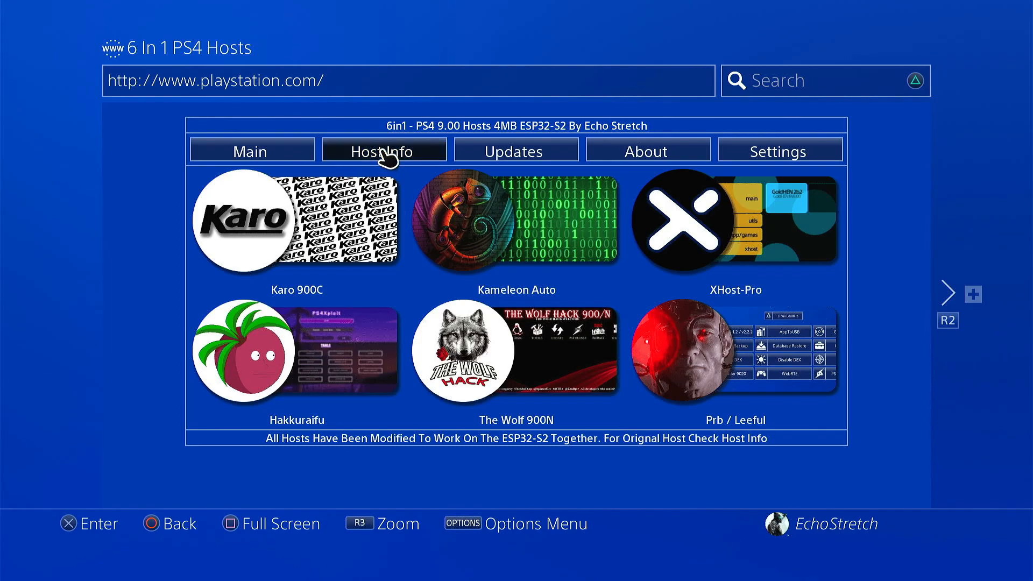
# View the host credits, then the Updates notes for version 6in1 04.15.22
pyautogui.click(383, 150)
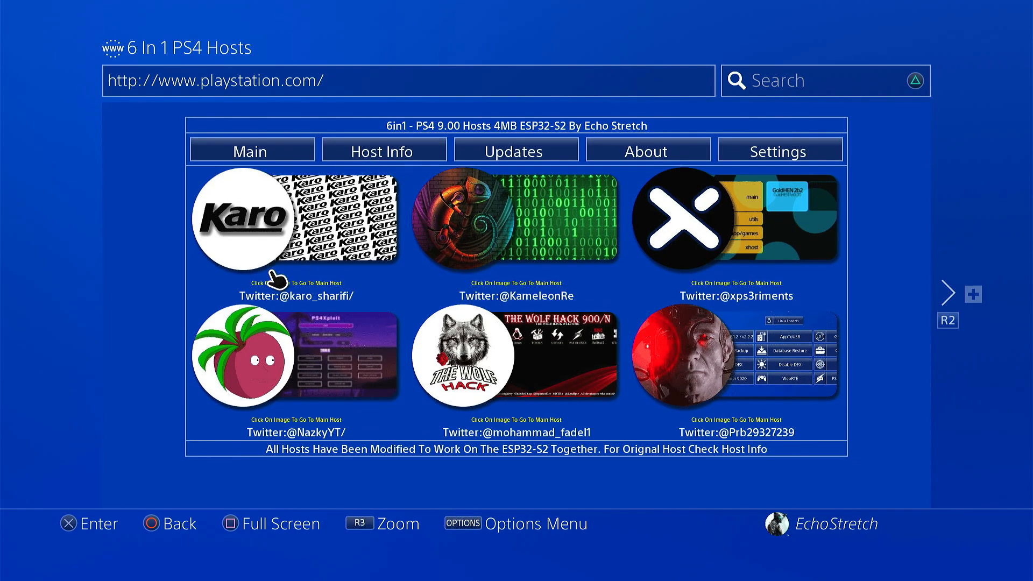
pyautogui.moveTo(685, 230)
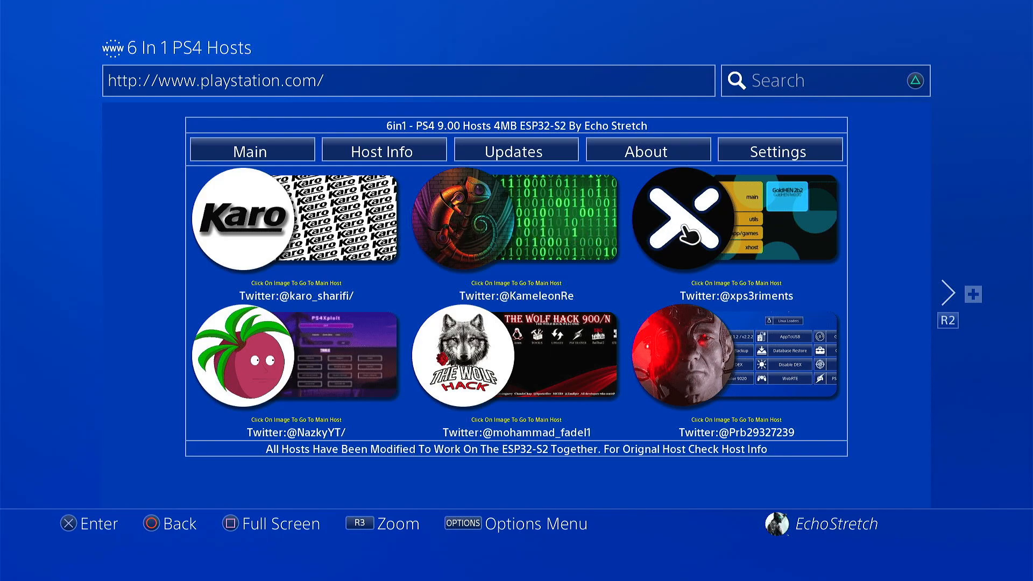
pyautogui.moveTo(758, 348)
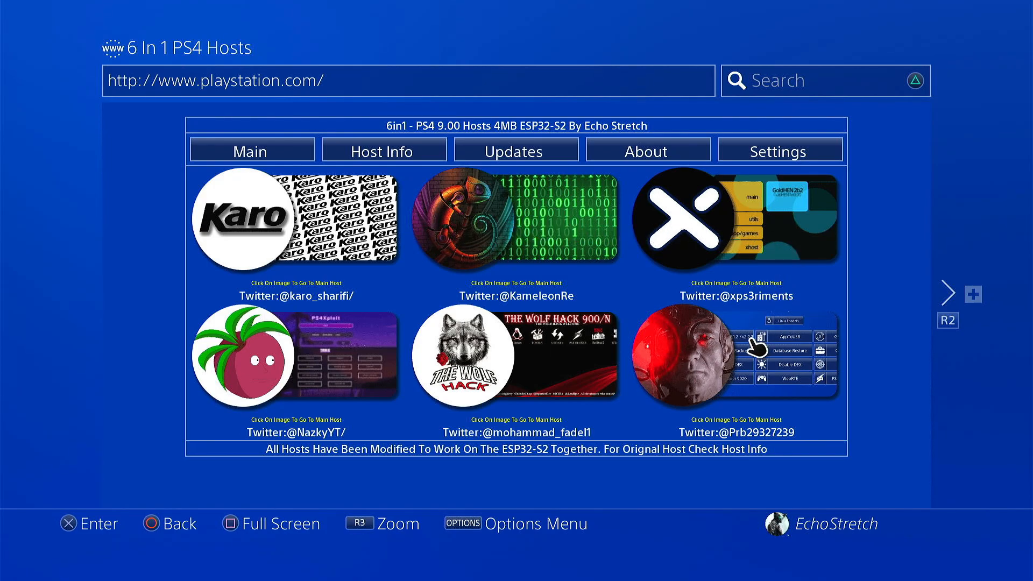
pyautogui.moveTo(664, 373)
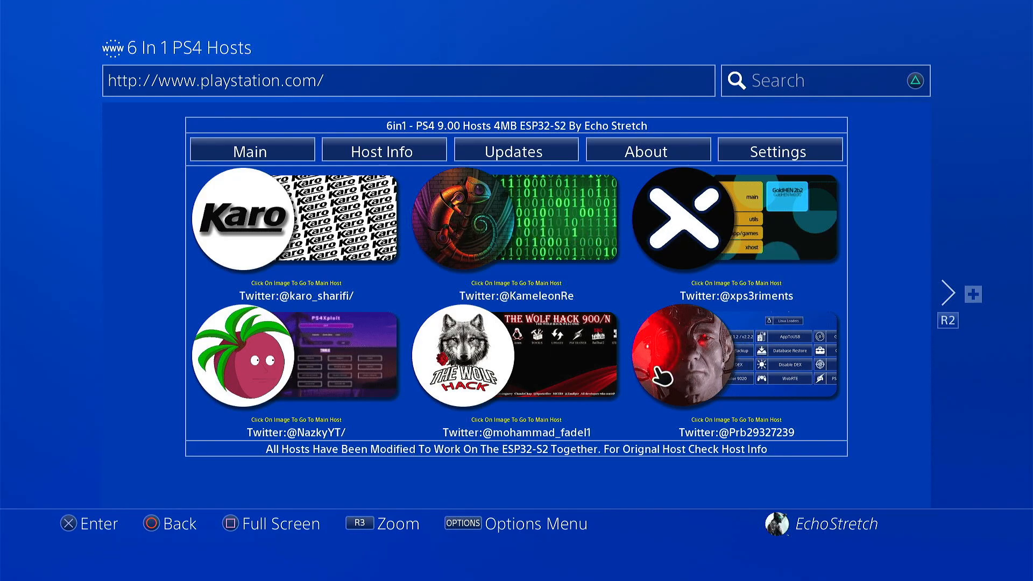
pyautogui.moveTo(515, 399)
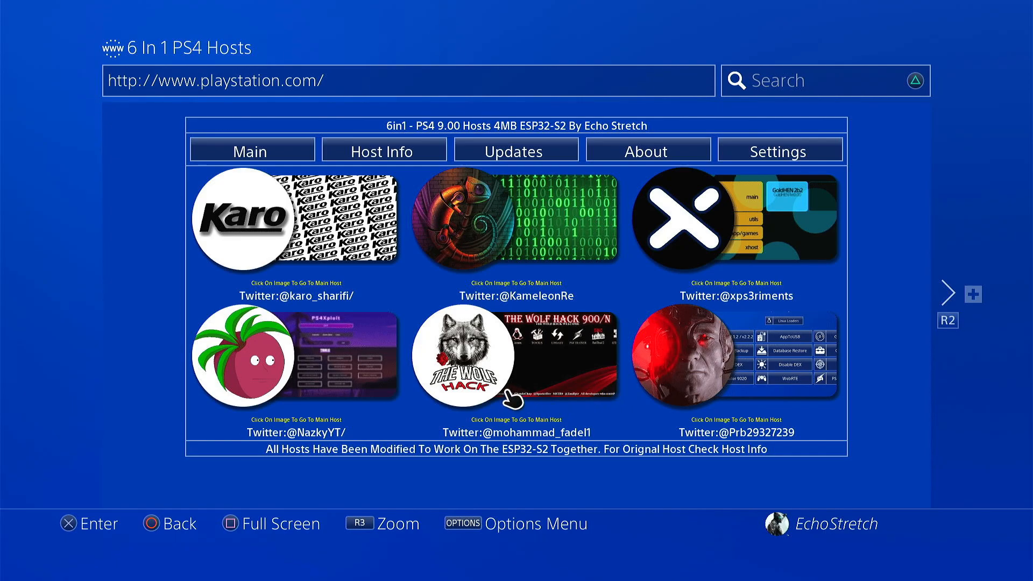
pyautogui.moveTo(481, 323)
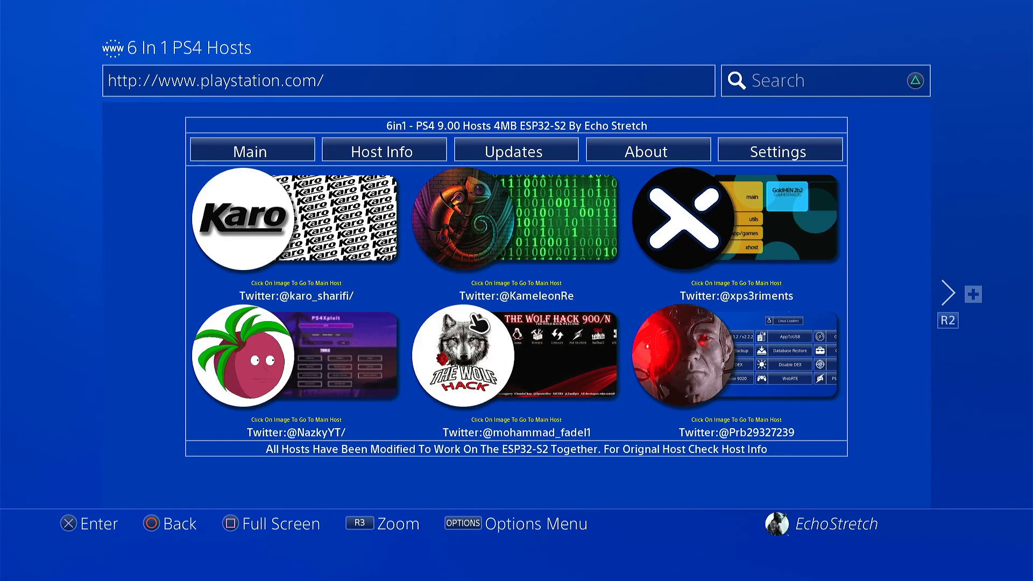
pyautogui.moveTo(762, 418)
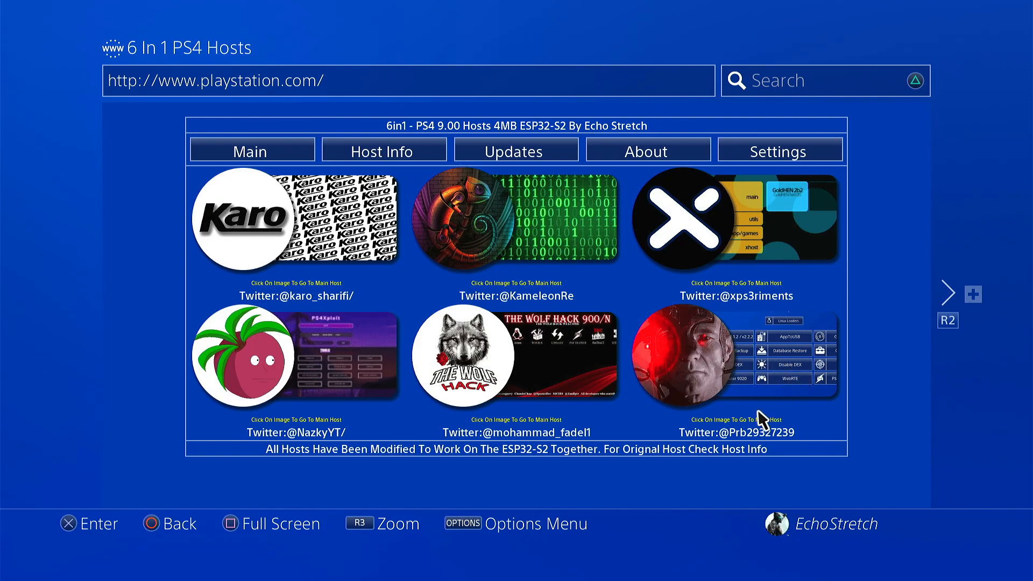
pyautogui.moveTo(527, 205)
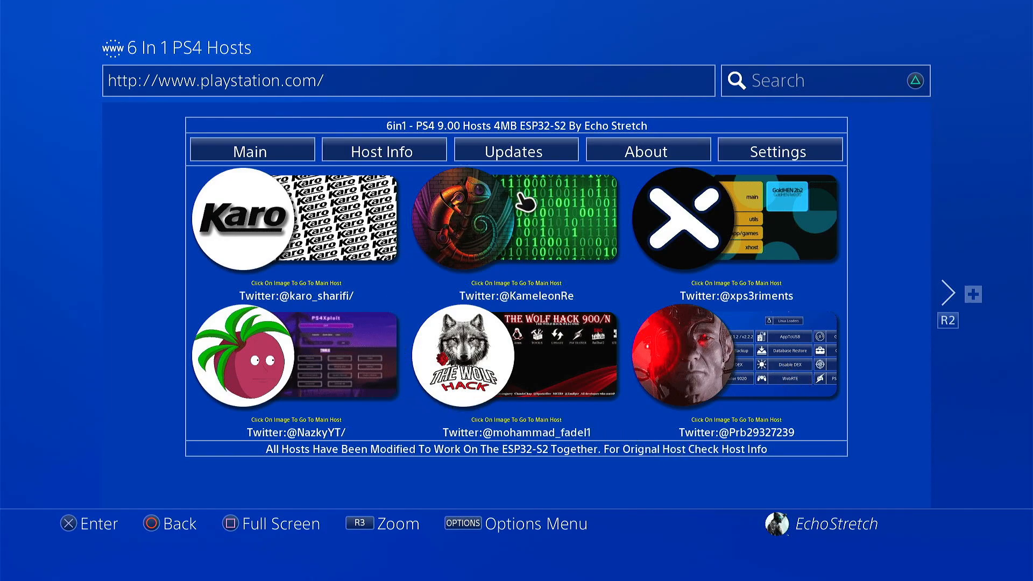
pyautogui.click(516, 151)
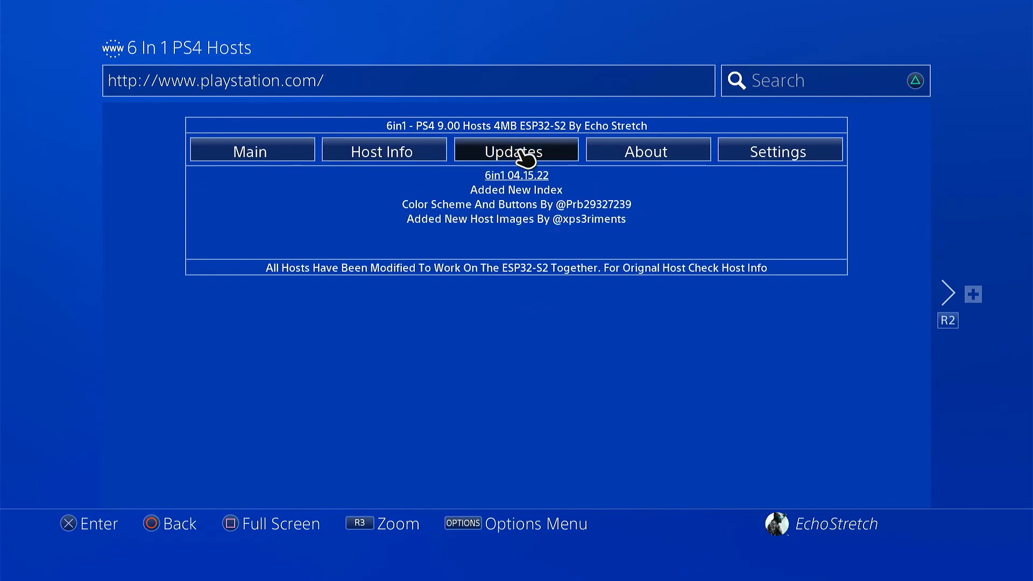
pyautogui.moveTo(468, 220)
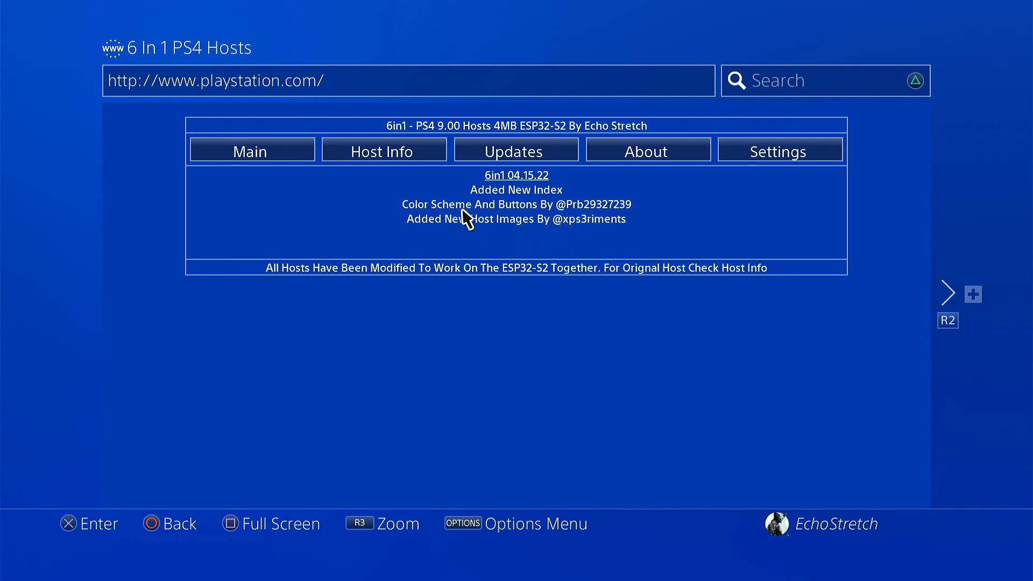
pyautogui.moveTo(524, 237)
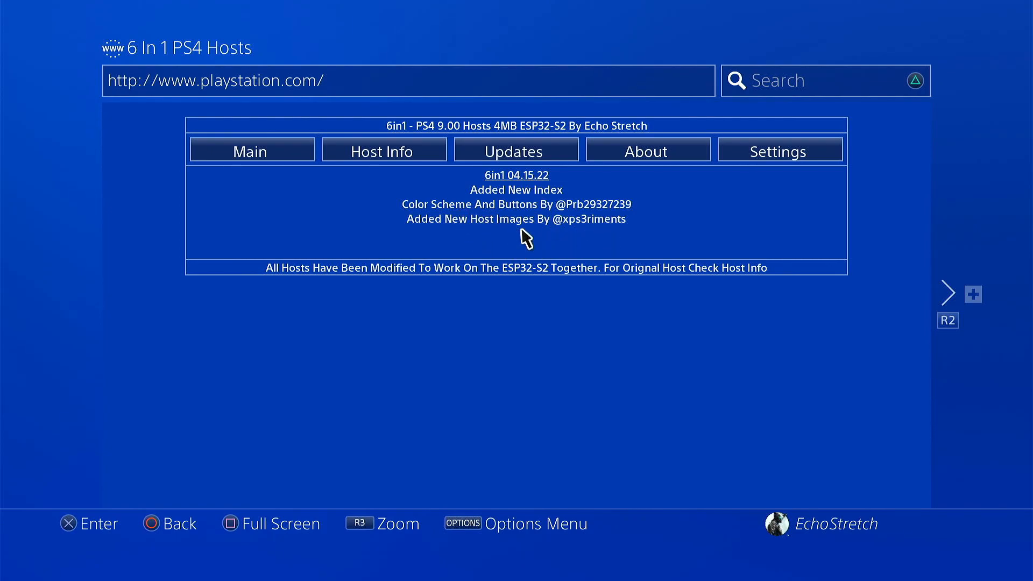
pyautogui.moveTo(471, 226)
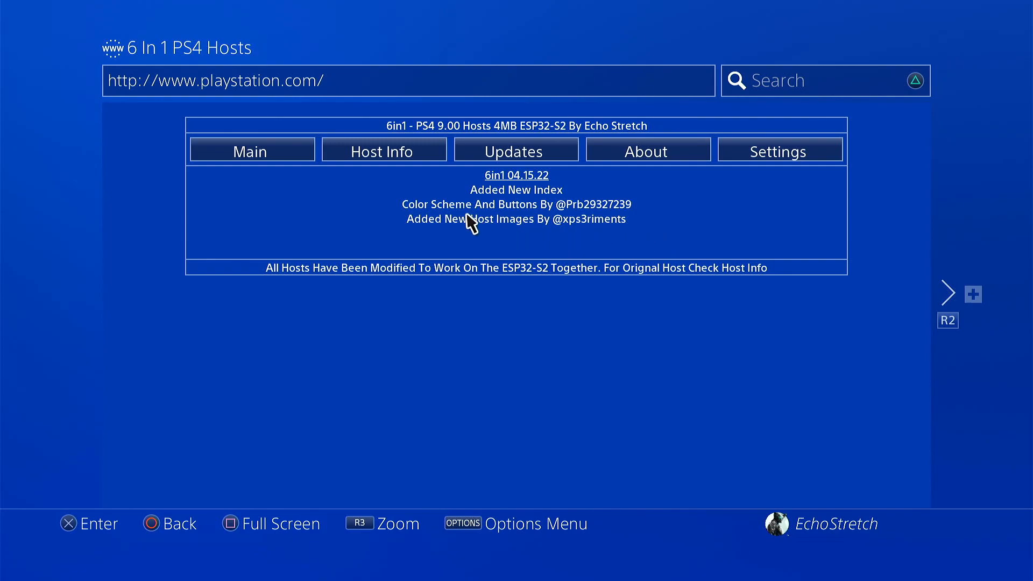
pyautogui.moveTo(495, 249)
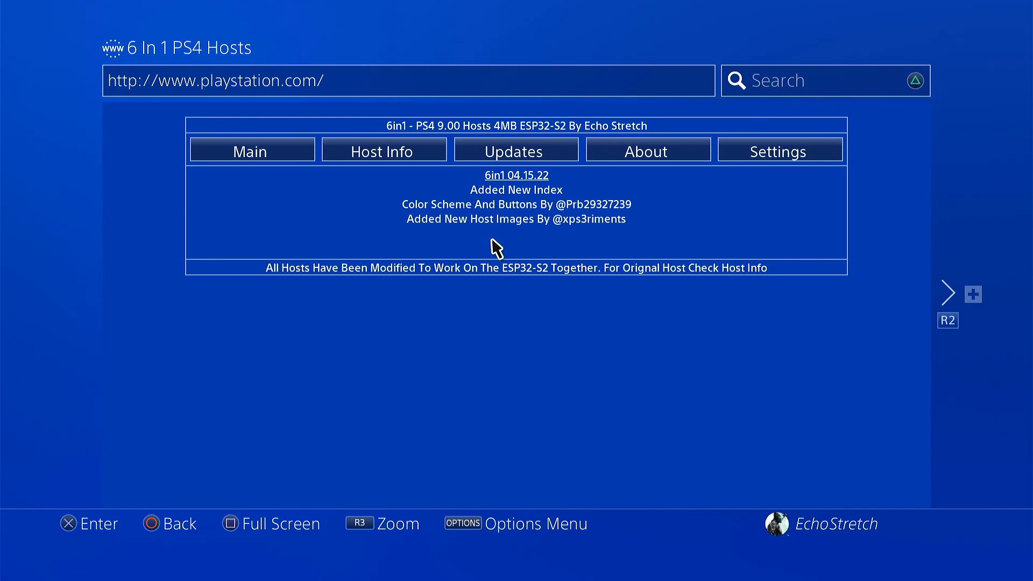
pyautogui.moveTo(605, 251)
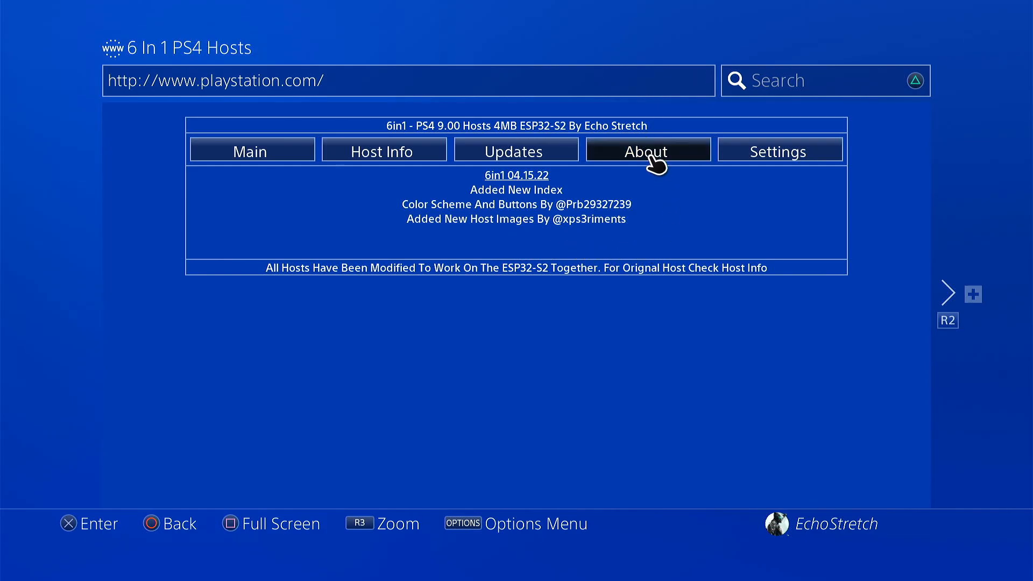
# Read the About credits, then load the ESP32-S2 Admin Panel from Settings
pyautogui.click(647, 151)
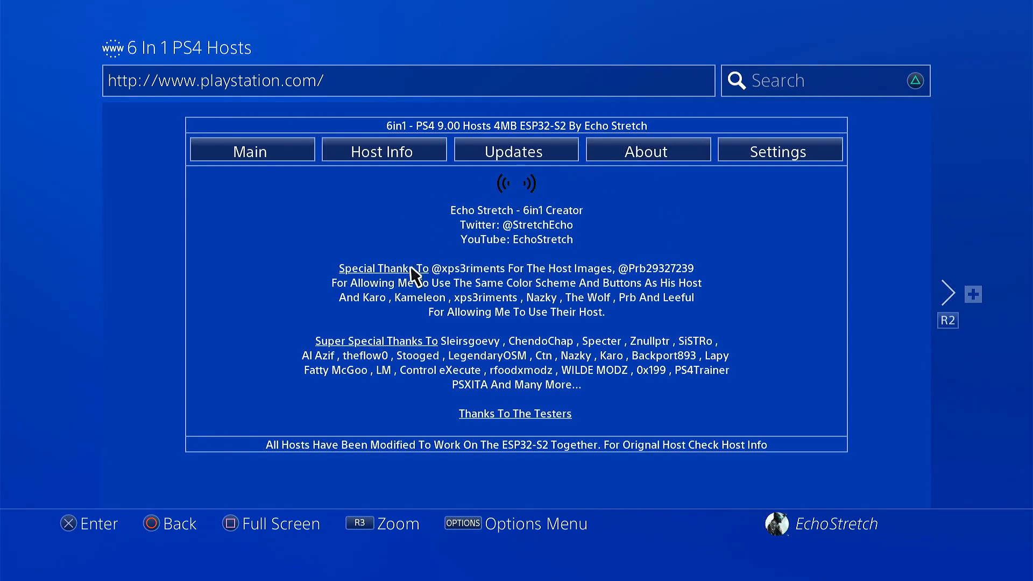
pyautogui.moveTo(477, 395)
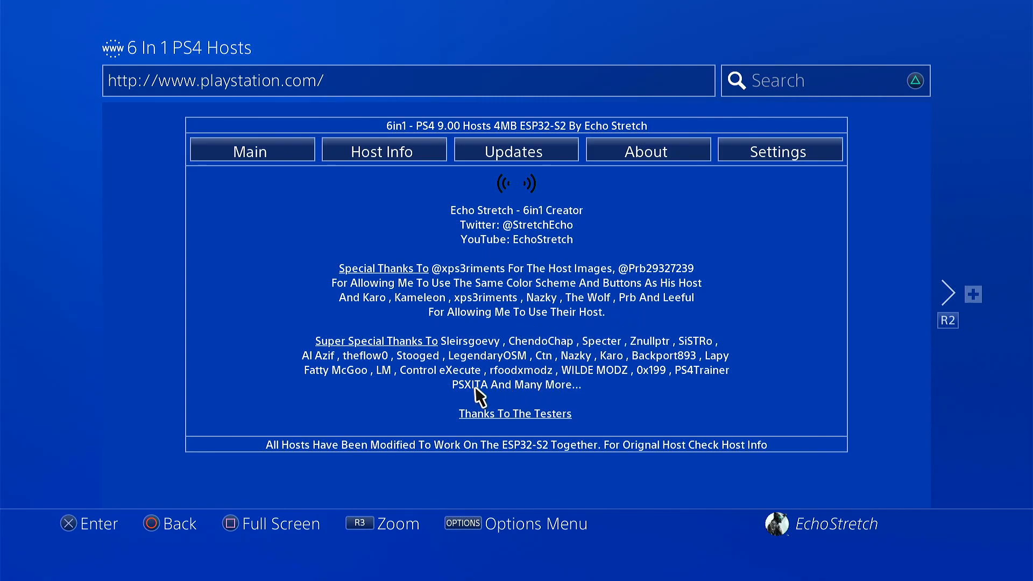
pyautogui.moveTo(445, 349)
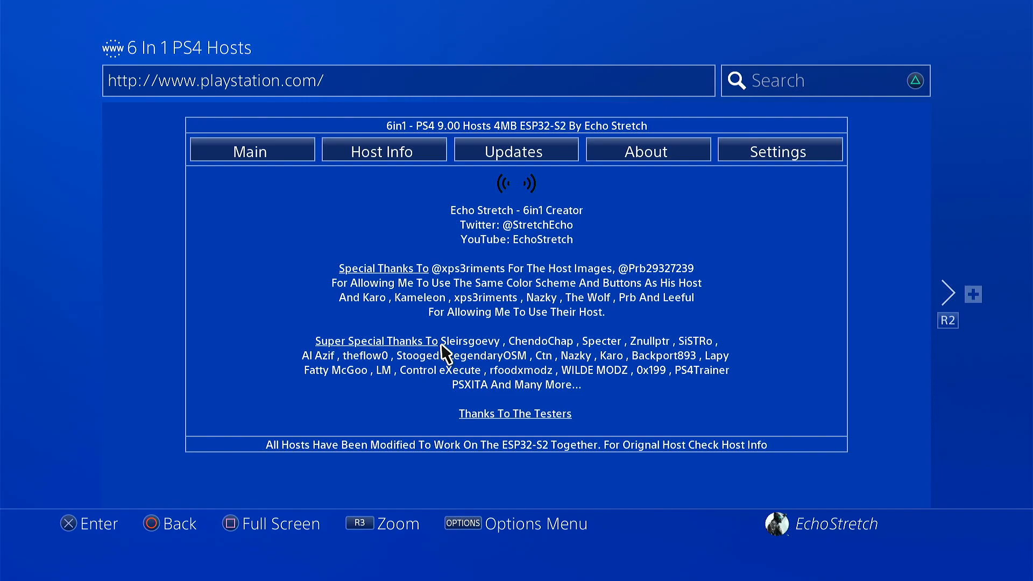
pyautogui.moveTo(764, 140)
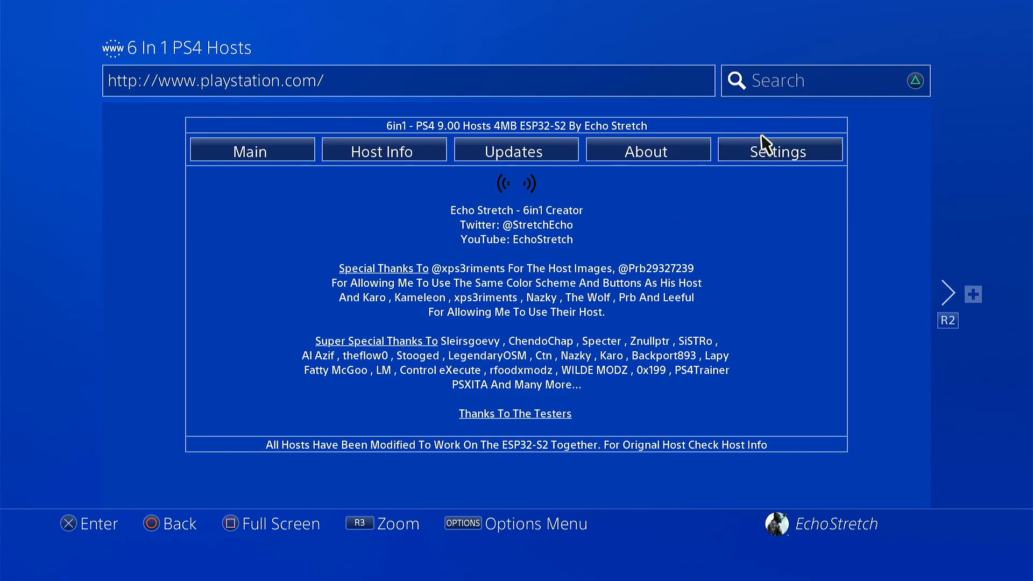
pyautogui.click(779, 150)
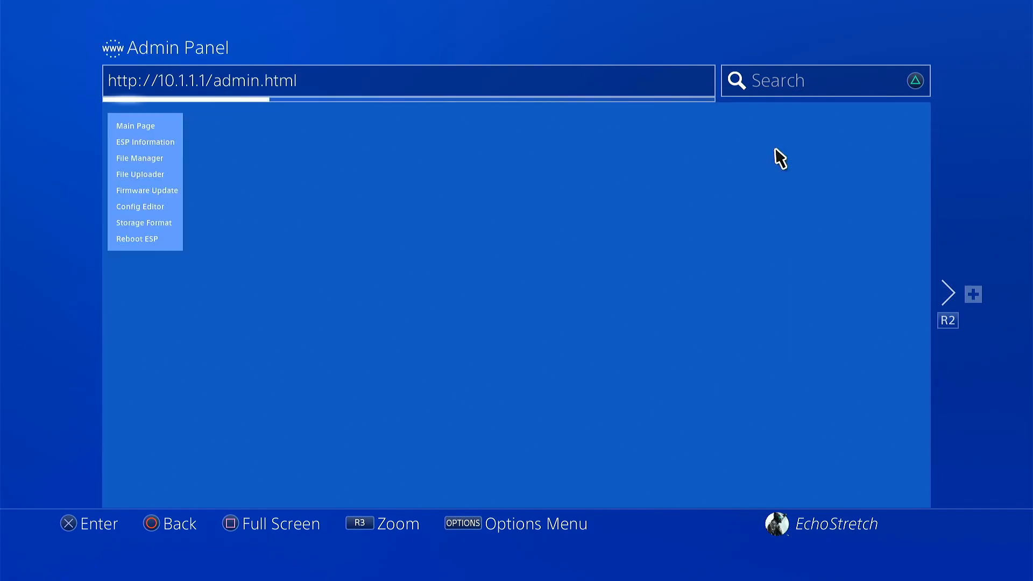
# Check the ESP32-S2 information, view the Config Editor, and dismiss the on-screen keyboard
pyautogui.click(146, 142)
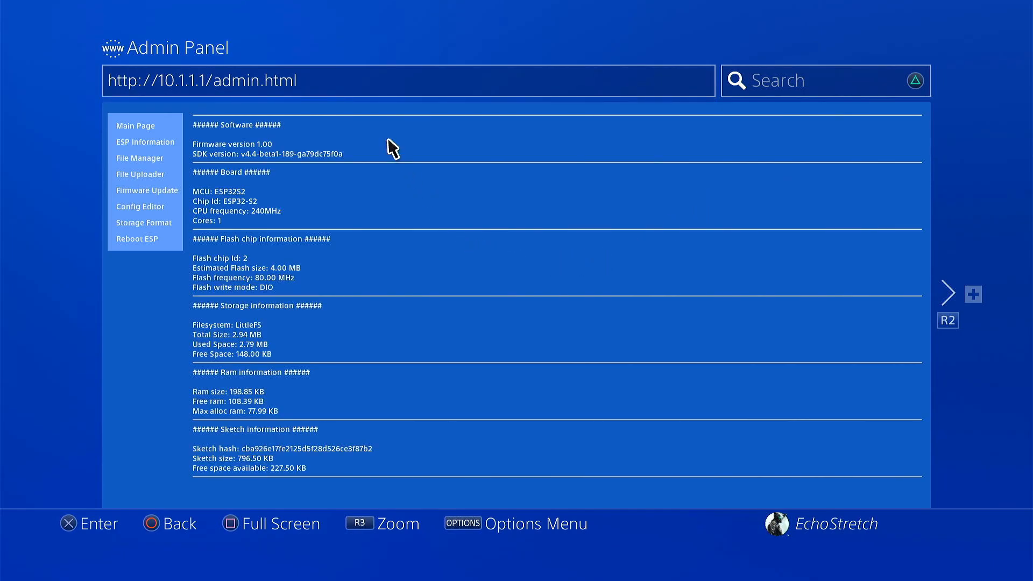
pyautogui.moveTo(323, 216)
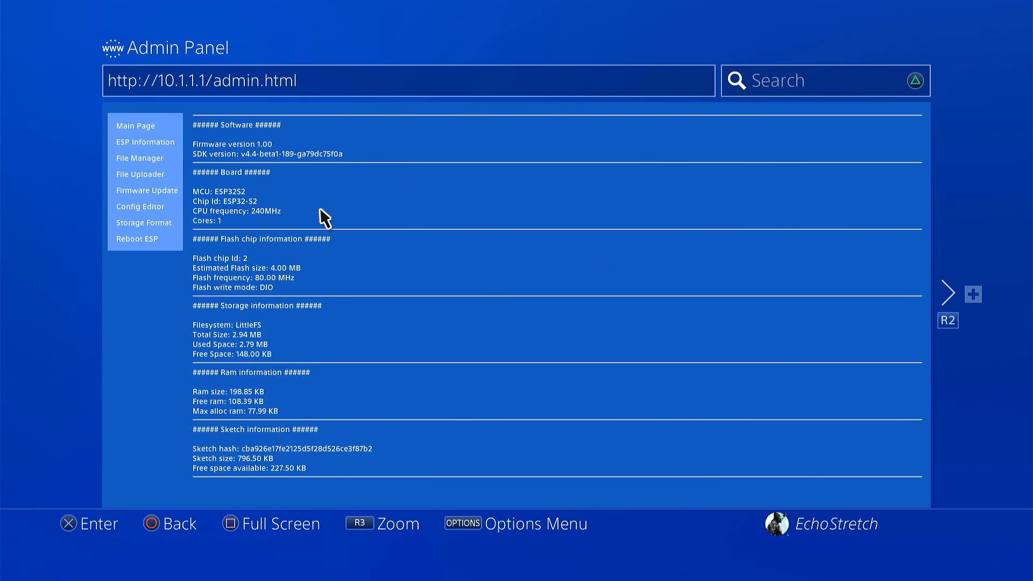
pyautogui.moveTo(270, 211)
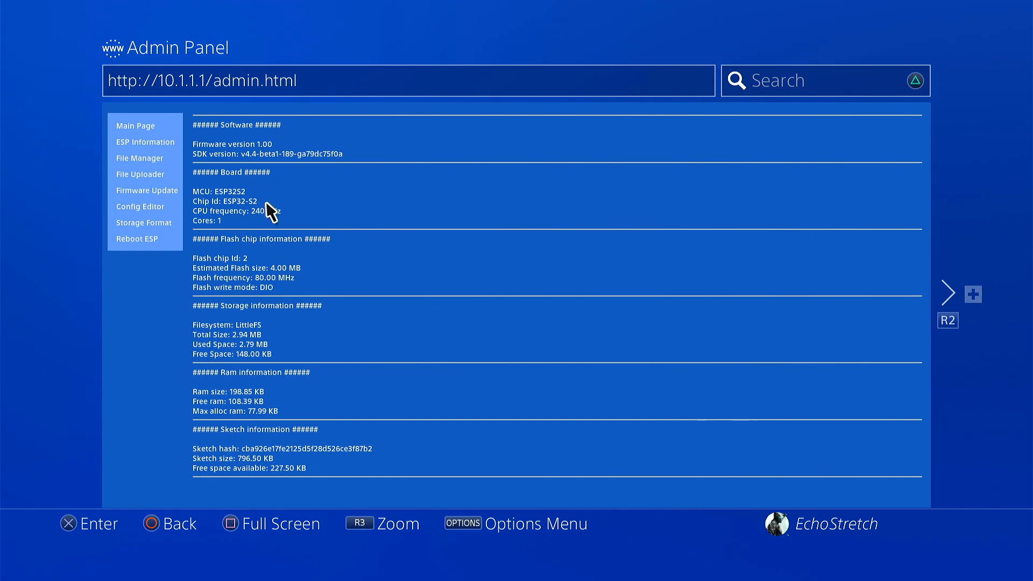
pyautogui.moveTo(140, 207)
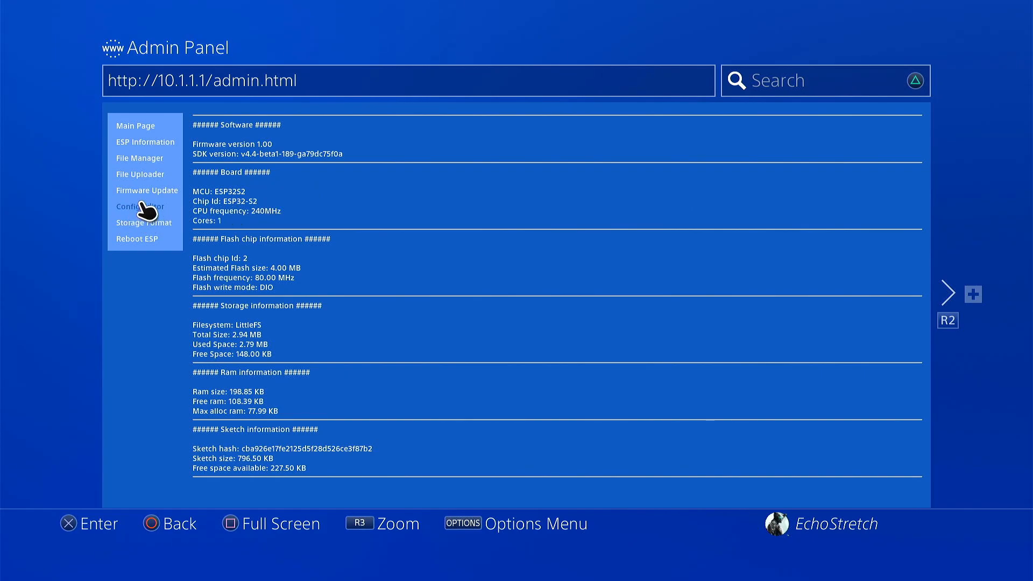
pyautogui.click(140, 207)
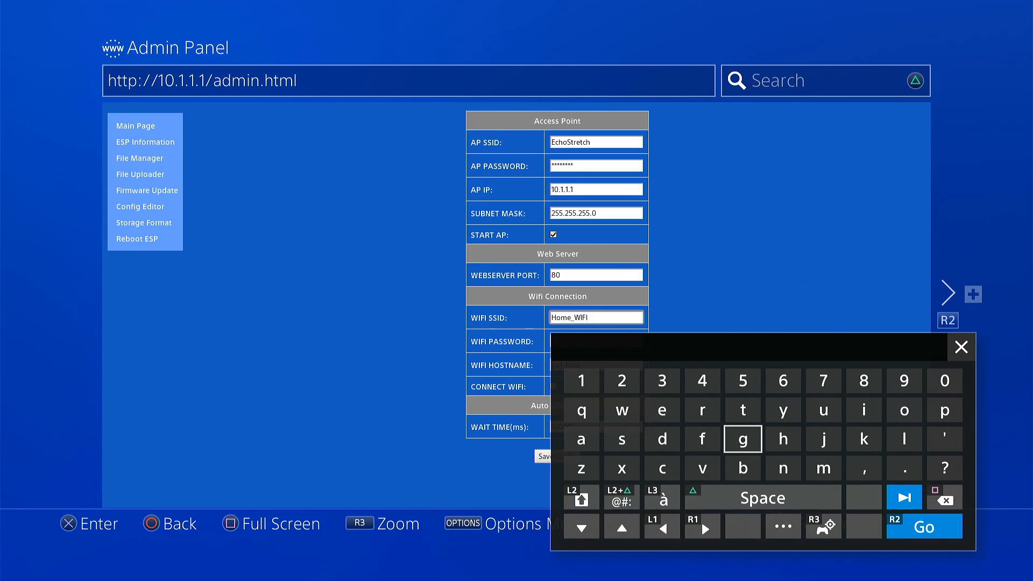
pyautogui.click(922, 526)
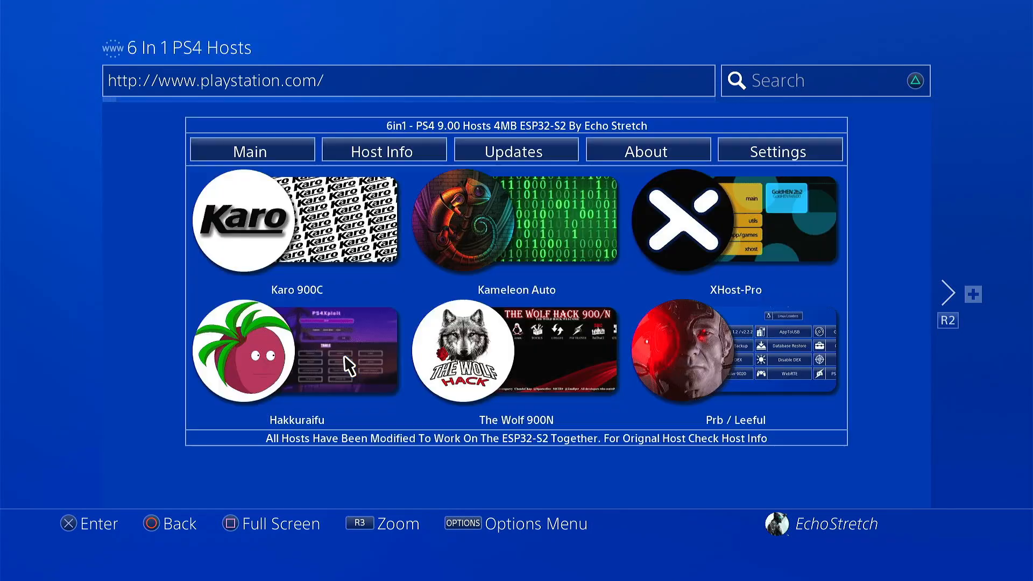
pyautogui.moveTo(354, 262)
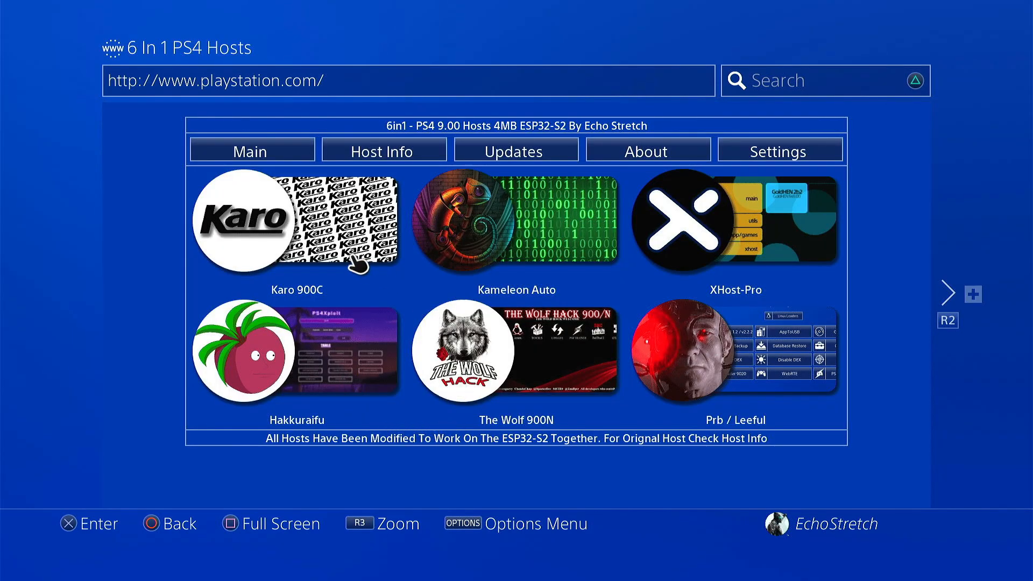
# Launch the Karo 900C host and dismiss the not-enough-memory error so the exploit runs
pyautogui.click(296, 221)
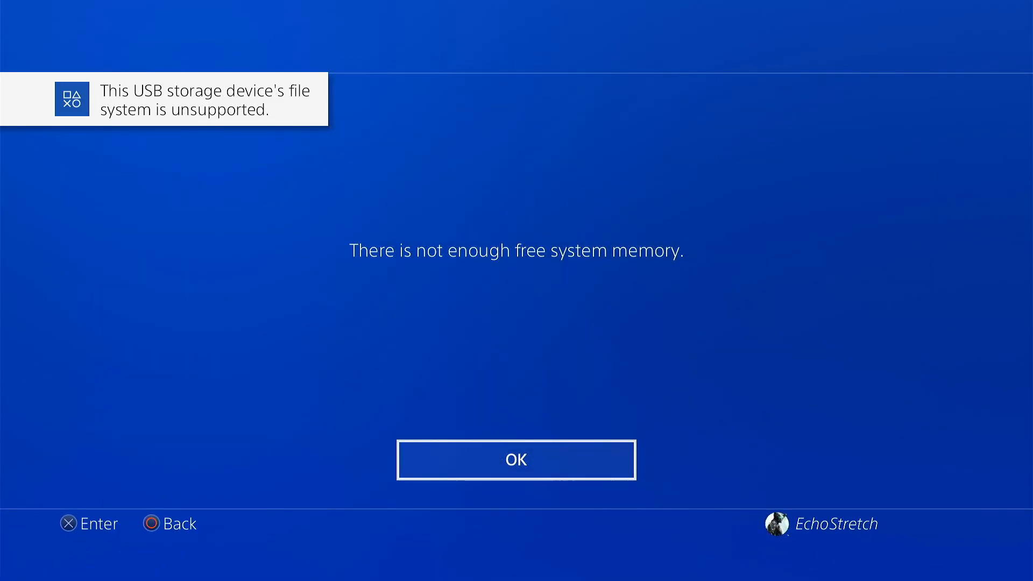
pyautogui.click(515, 459)
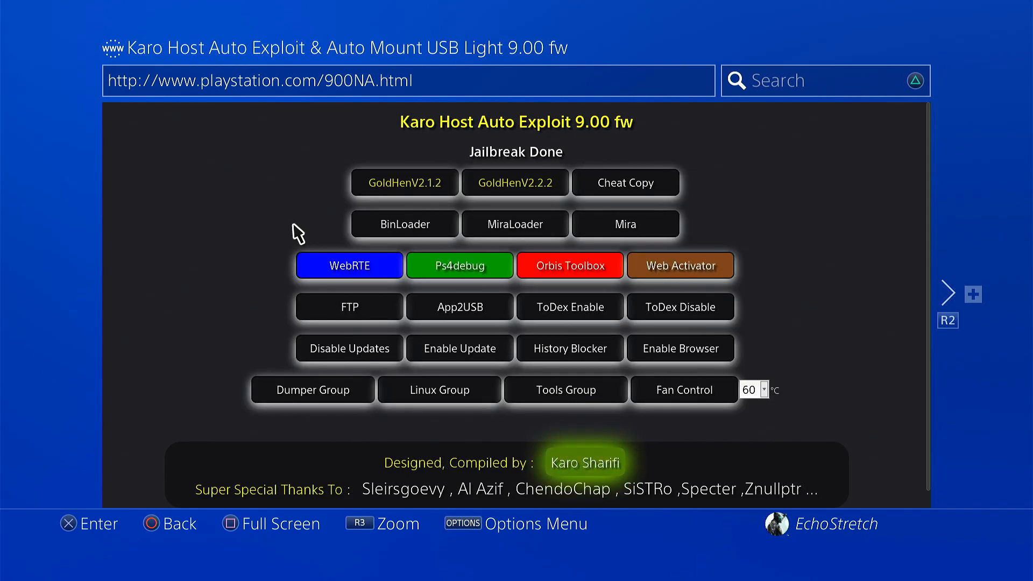
# Load the GoldHEN v2.2.2 payload, then bring up the list of open browser pages
pyautogui.click(515, 183)
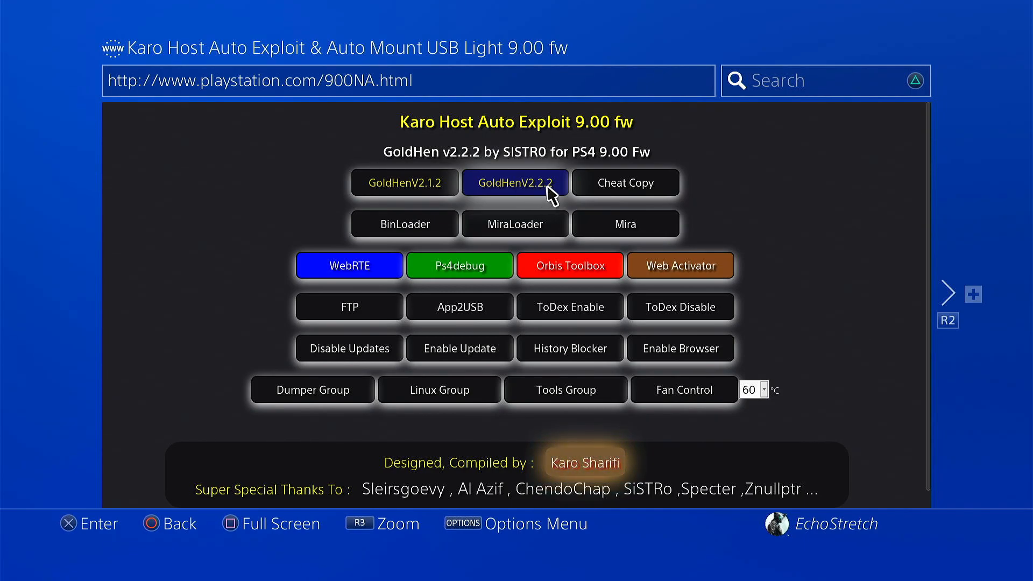
pyautogui.click(514, 183)
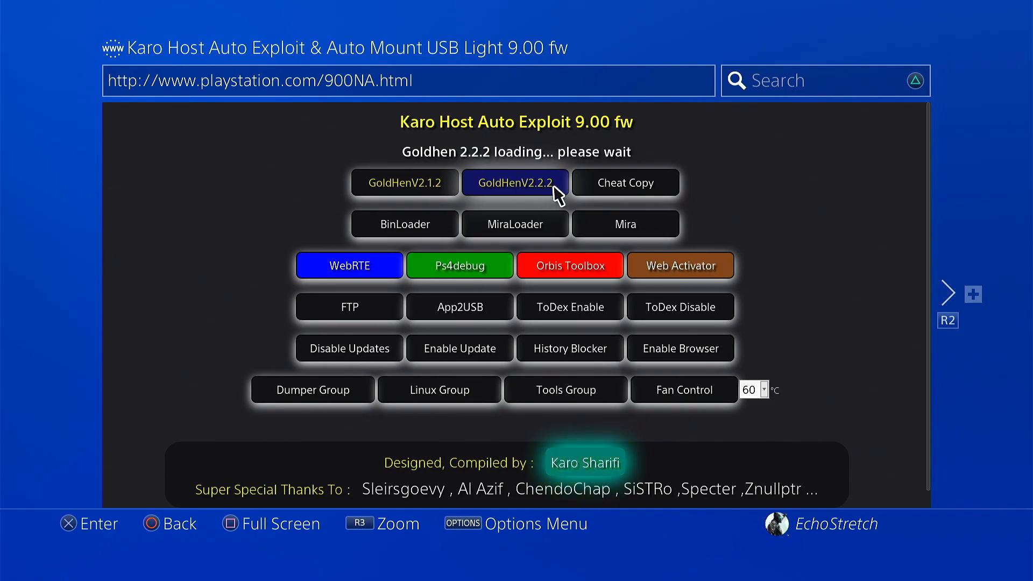
pyautogui.click(514, 183)
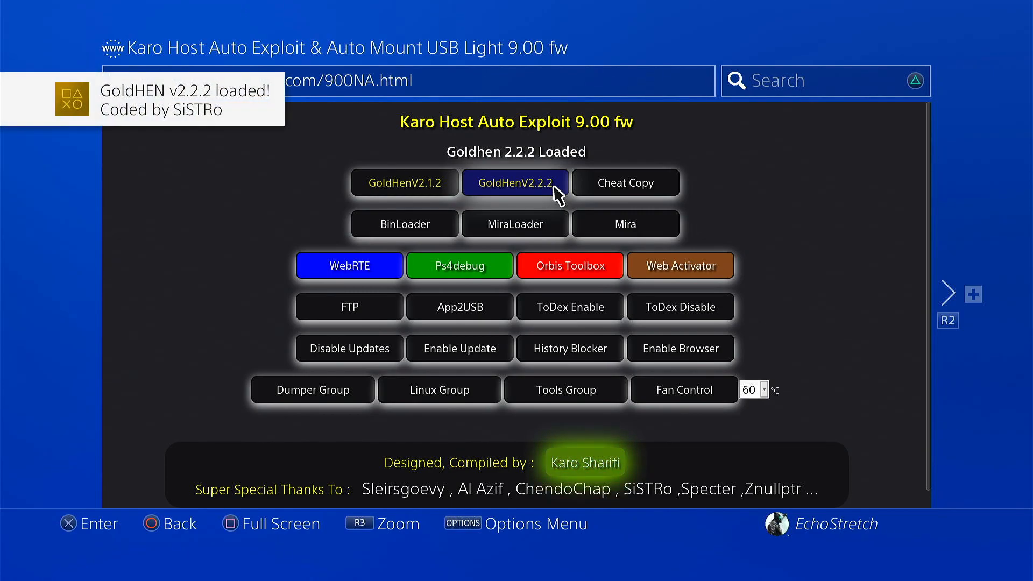
pyautogui.click(347, 307)
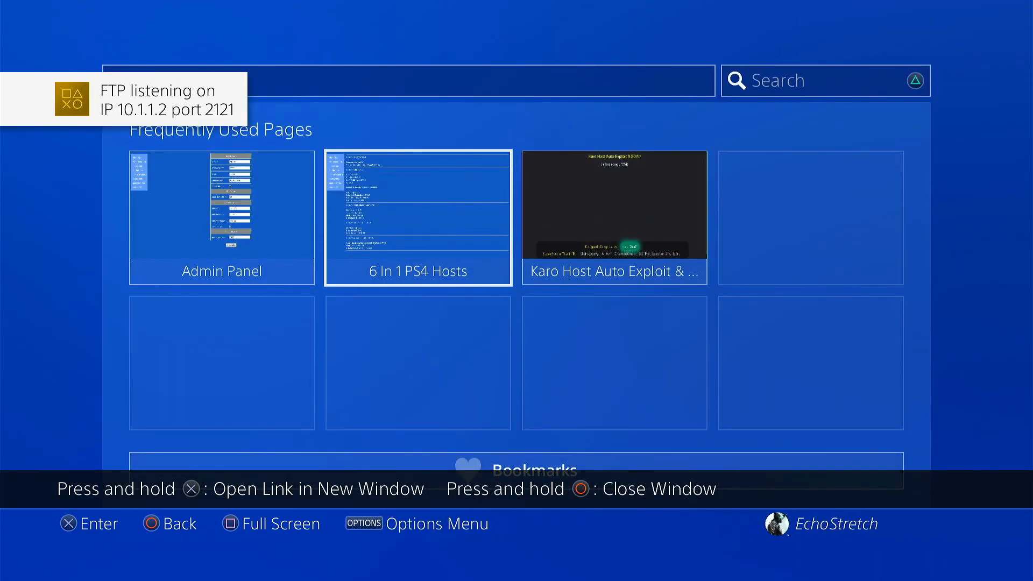
# Switch back to the 6 In 1 PS4 Hosts page from the window list
pyautogui.click(417, 217)
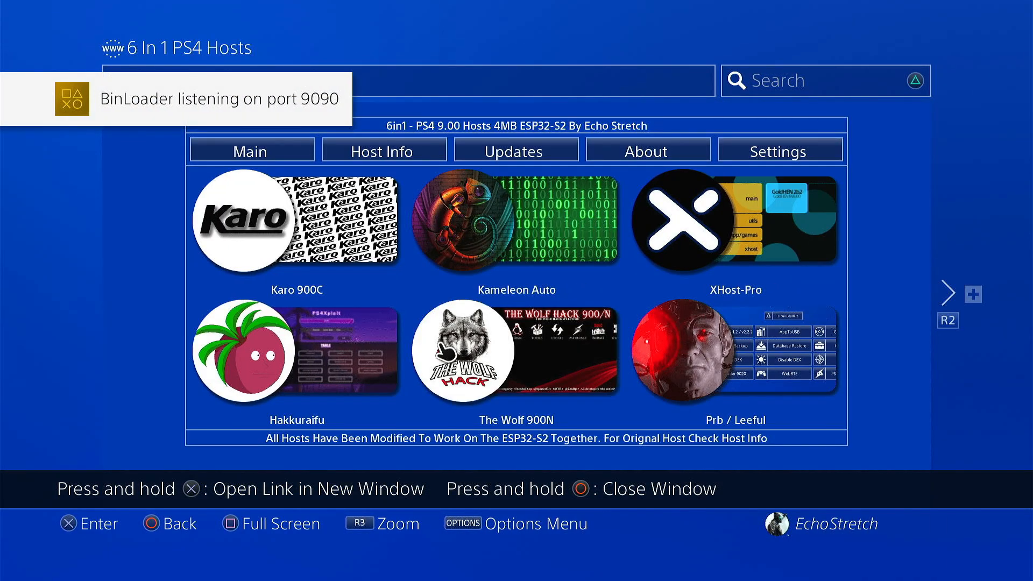
pyautogui.moveTo(680, 276)
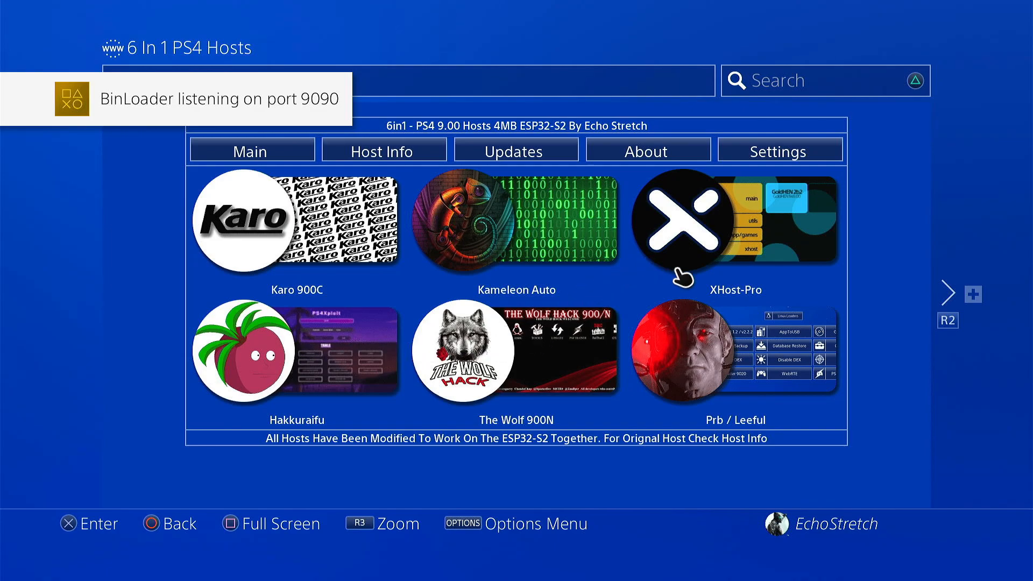
pyautogui.moveTo(452, 288)
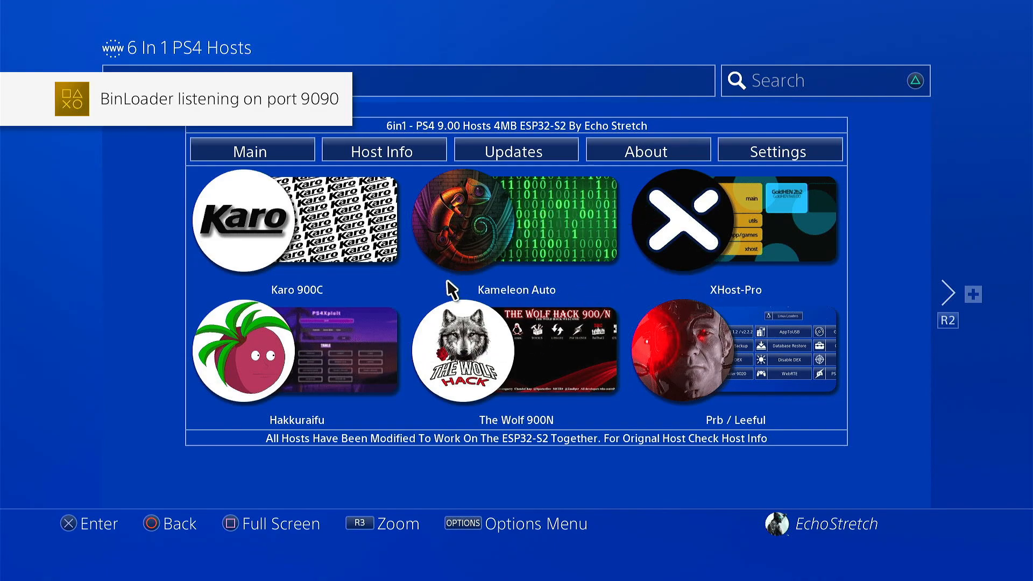